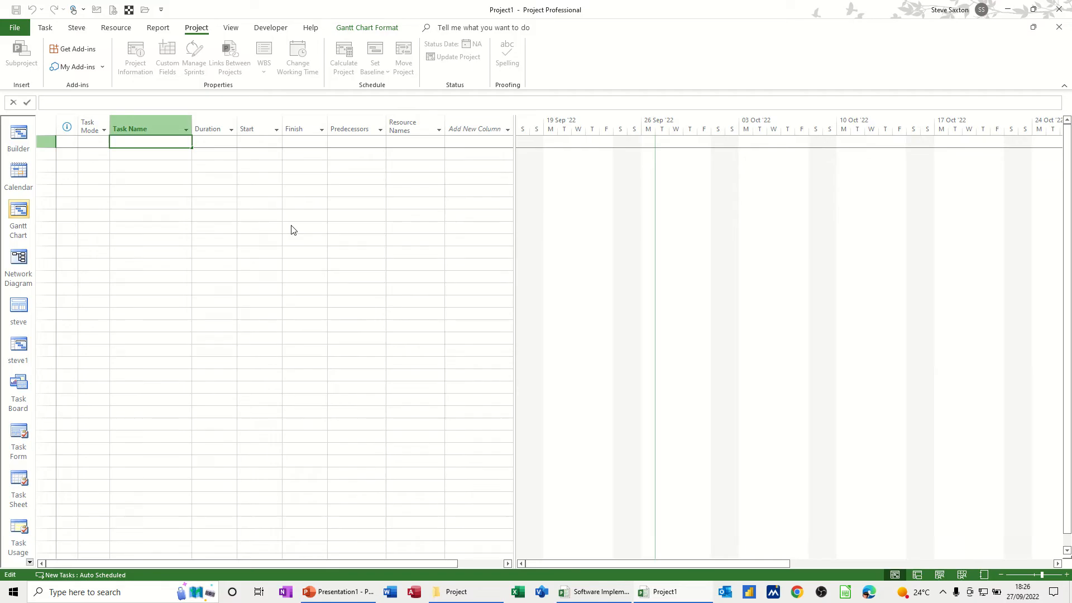
{"action": "mouse_move", "coordinate": [262, 234]}
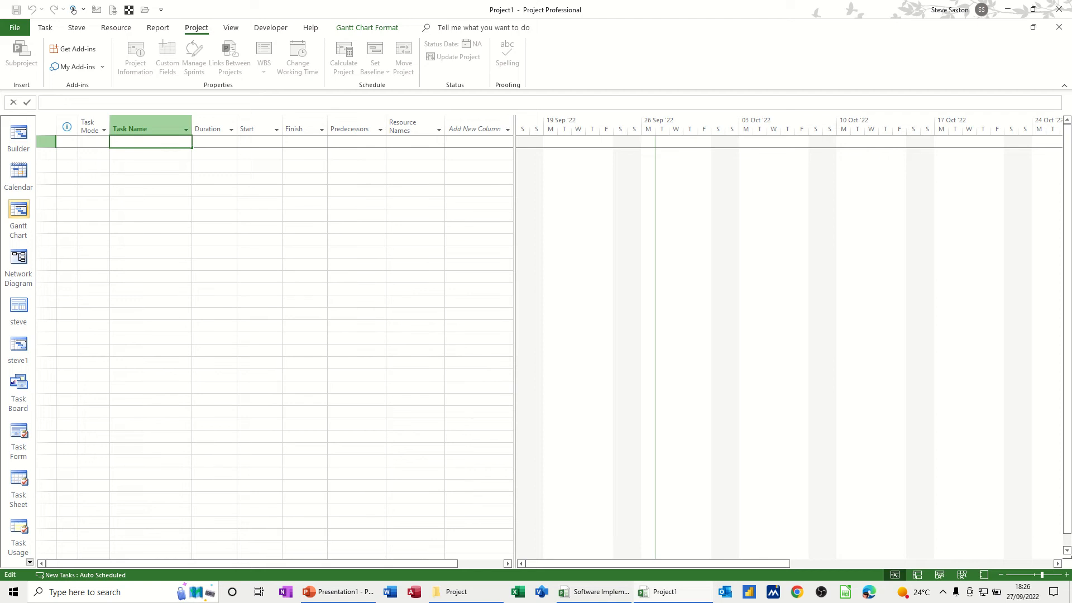
Enter 'Master Projects' as the first task of the blank plan
{"action": "type", "text": "Master Proje"}
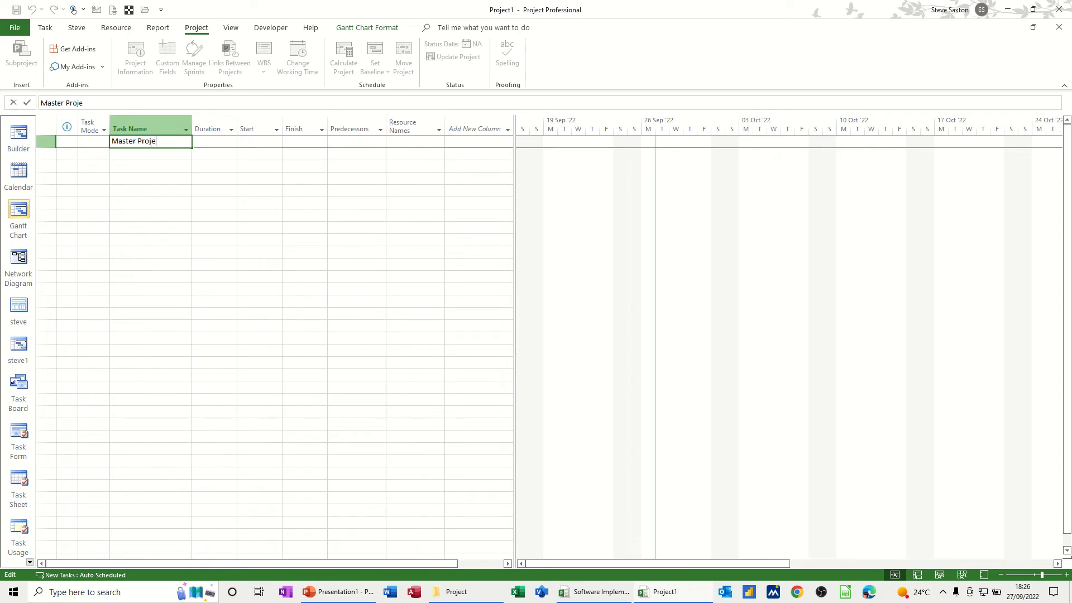
{"action": "key", "text": "Enter"}
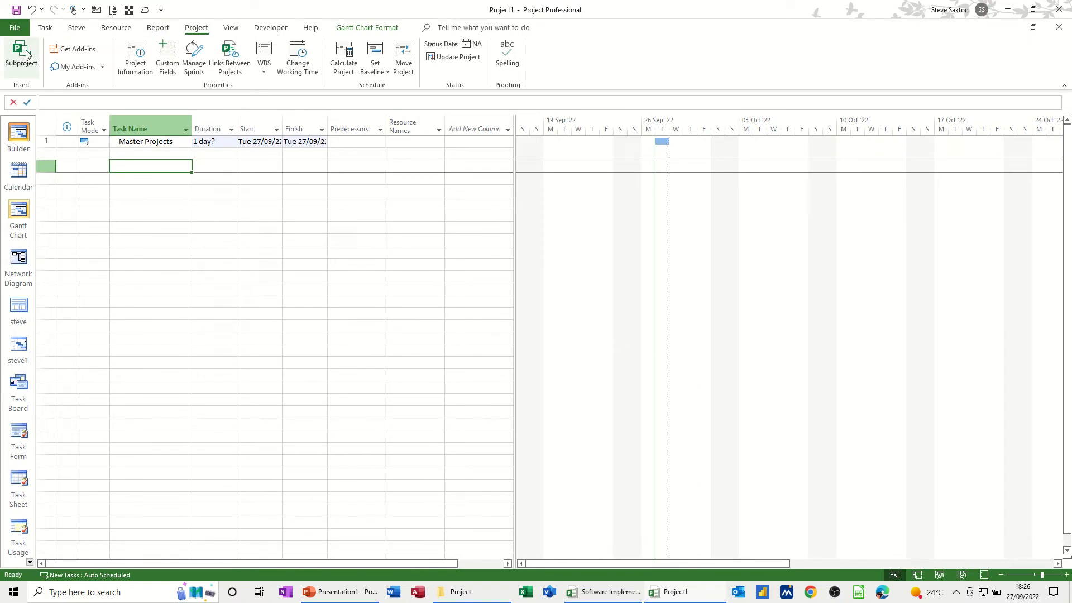
Insert the Software Implementation 2022 and Develop Strategy files as linked subprojects
{"action": "left_click", "coordinate": [20, 49]}
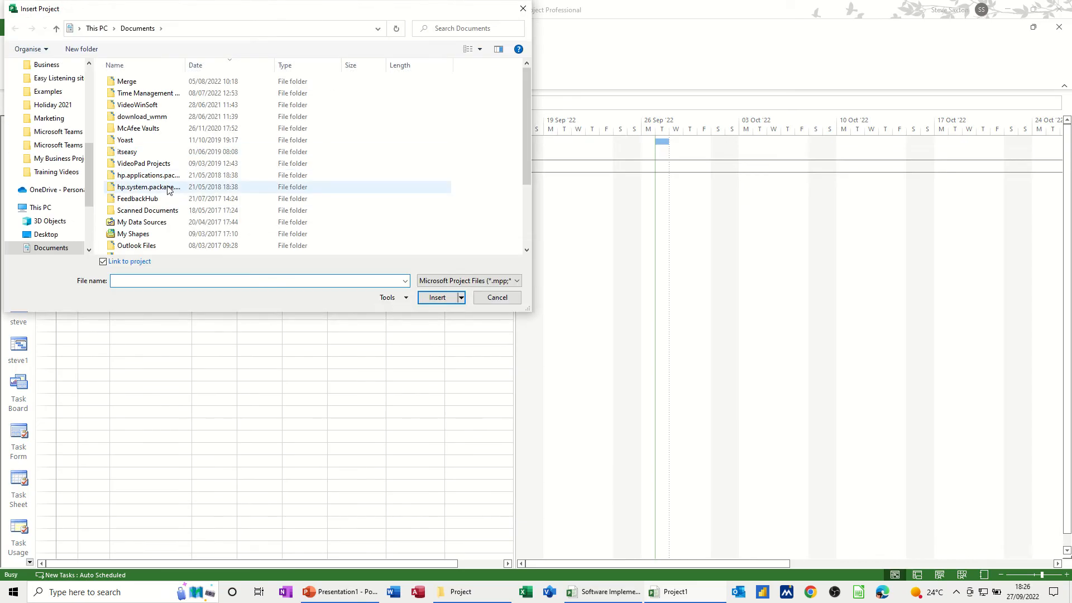
{"action": "scroll", "scroll_direction": "down", "scroll_amount": 3}
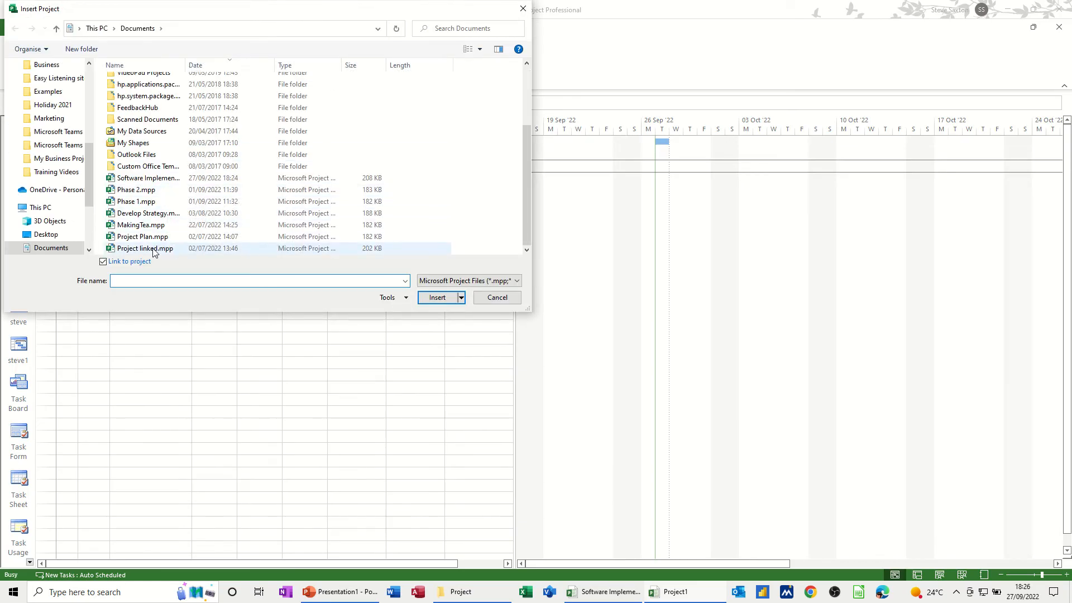
{"action": "left_click", "coordinate": [436, 297]}
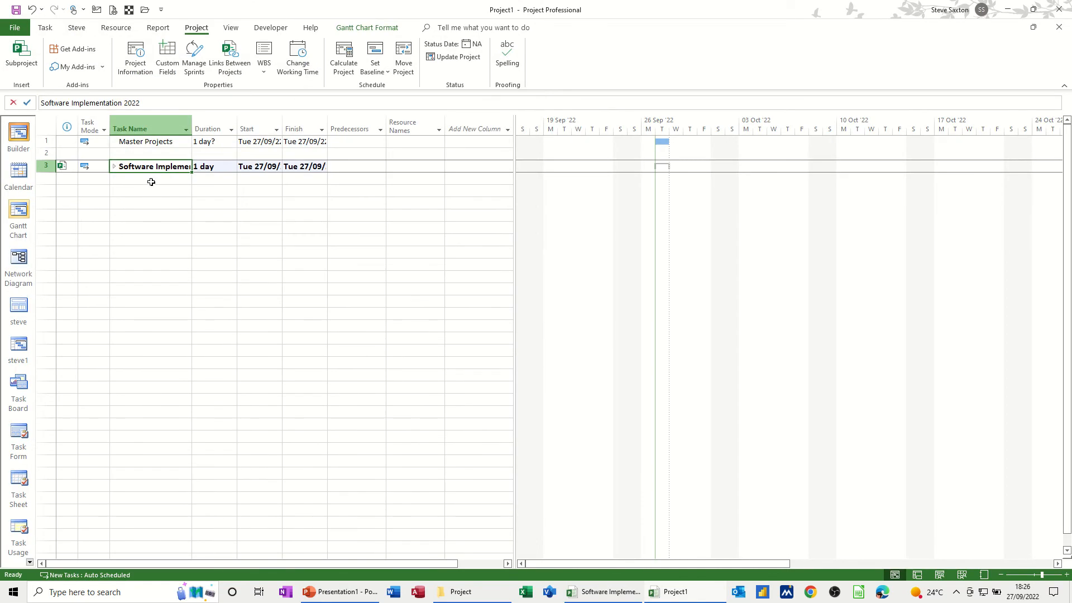
{"action": "mouse_move", "coordinate": [129, 189]}
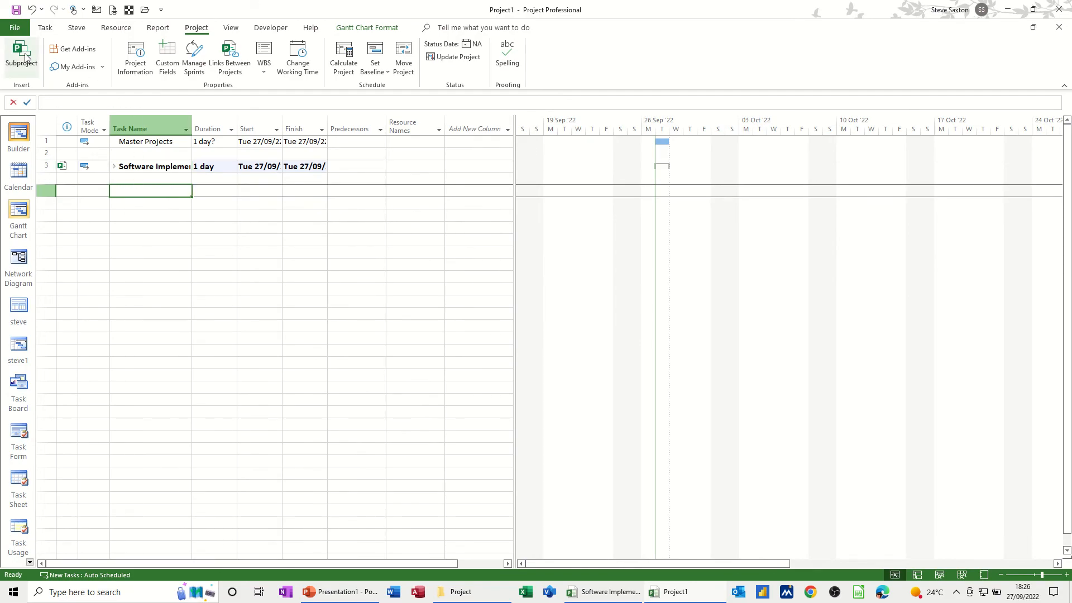
{"action": "left_click", "coordinate": [23, 50]}
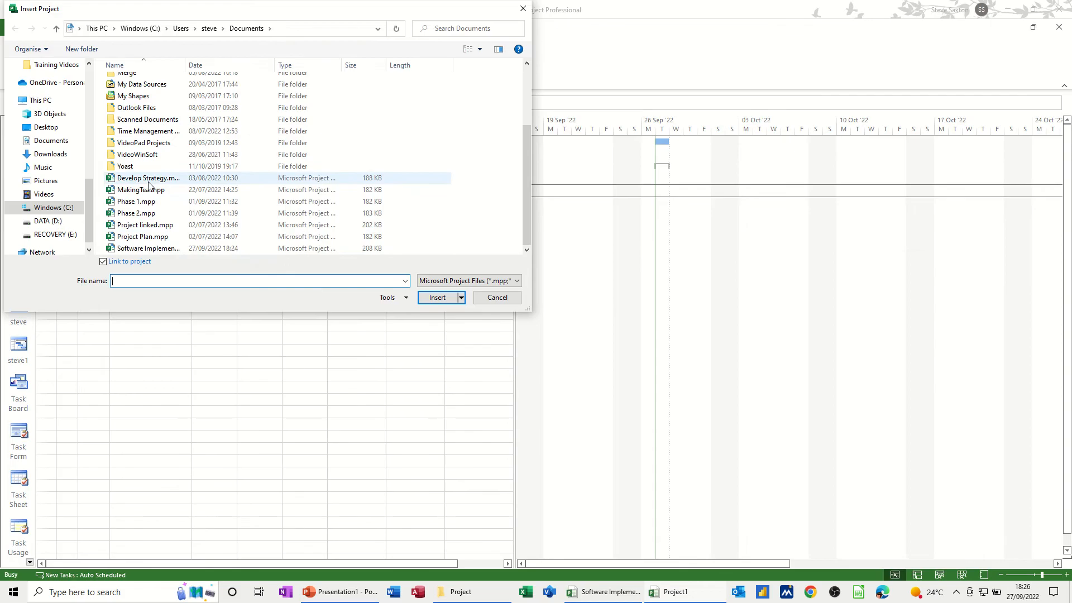
{"action": "left_click", "coordinate": [437, 297]}
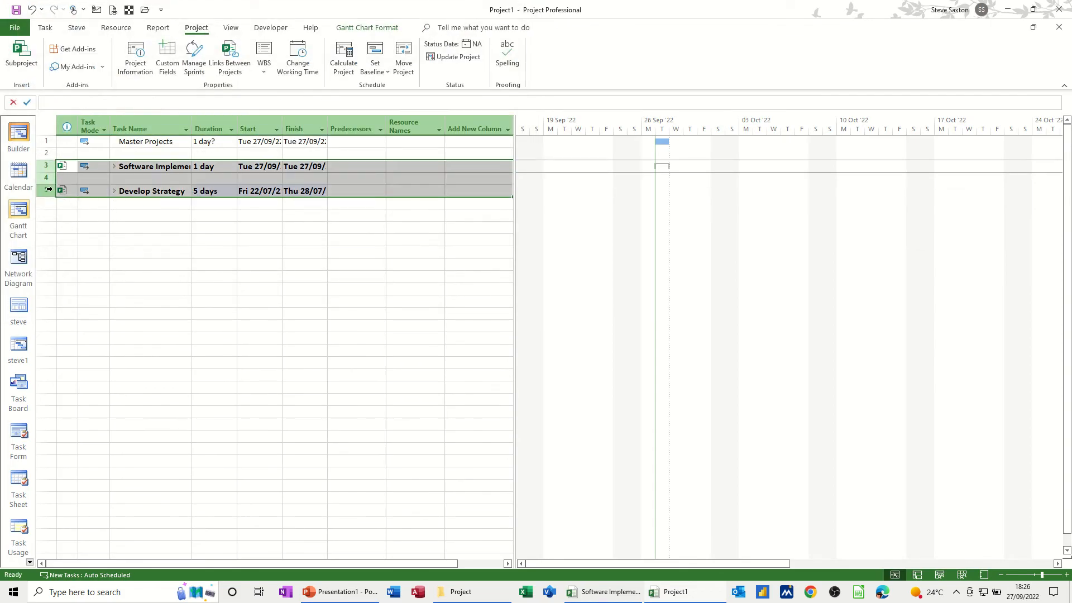
Indent both subproject rows under Master Projects and expand Software Implementation 2022 and Develop Strategy
{"action": "left_click", "coordinate": [45, 27]}
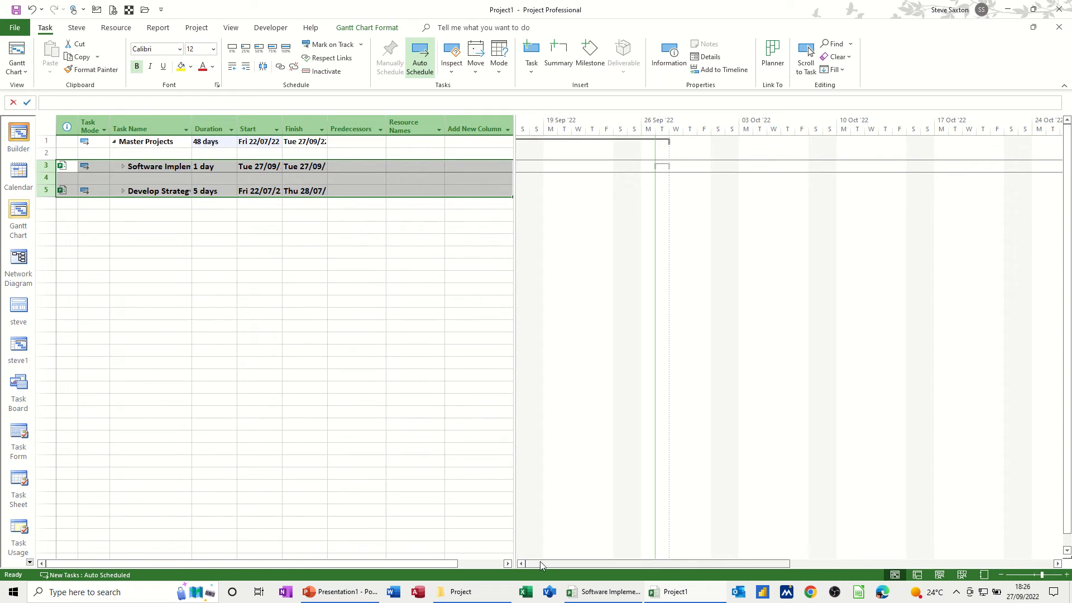
{"action": "mouse_move", "coordinate": [319, 289]}
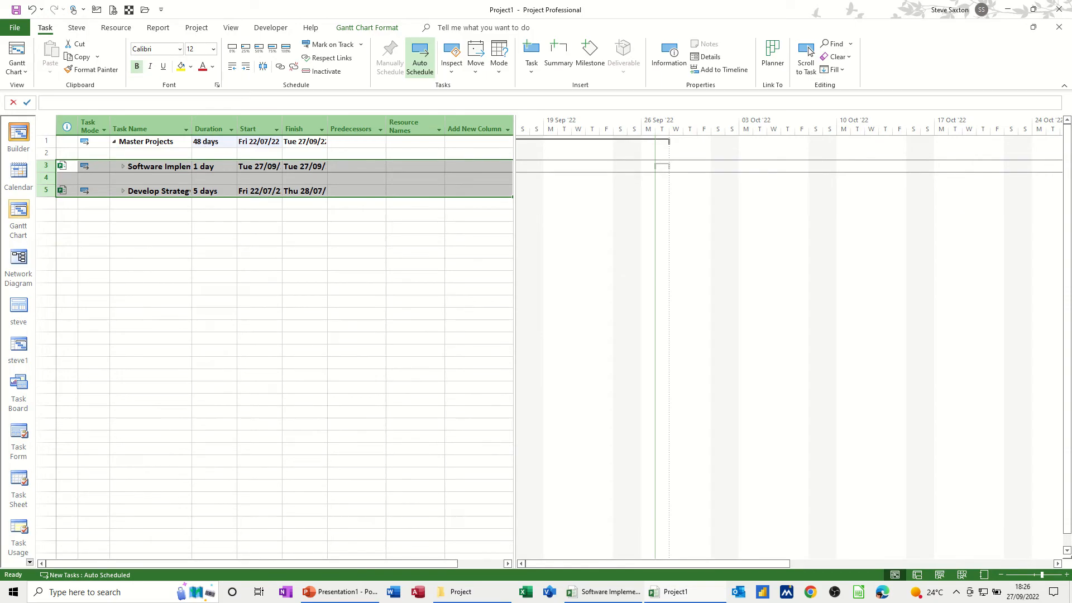
{"action": "left_click", "coordinate": [123, 166]}
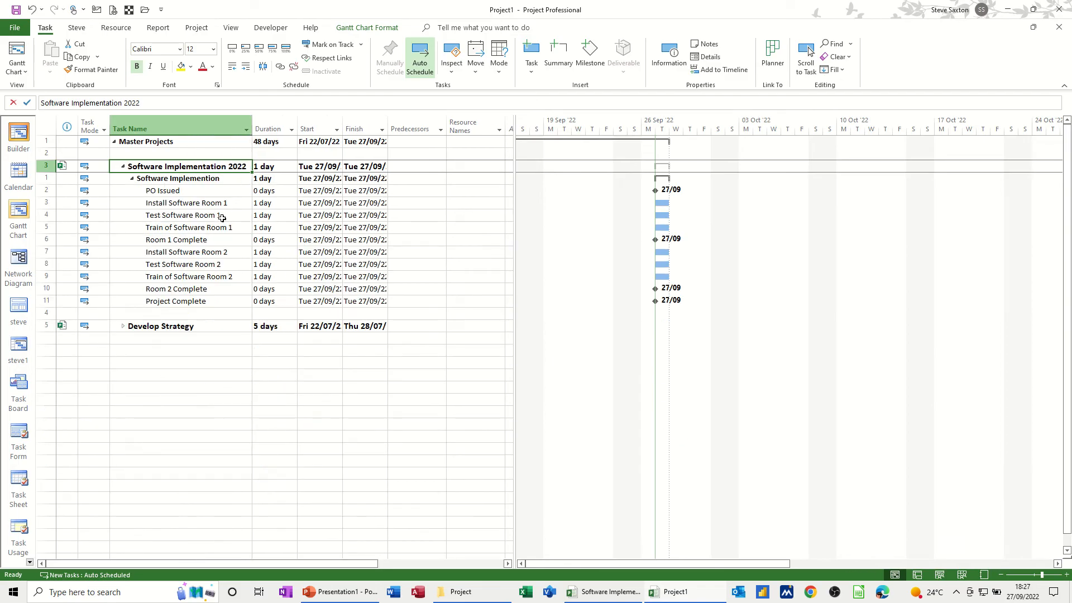
{"action": "mouse_move", "coordinate": [223, 227]}
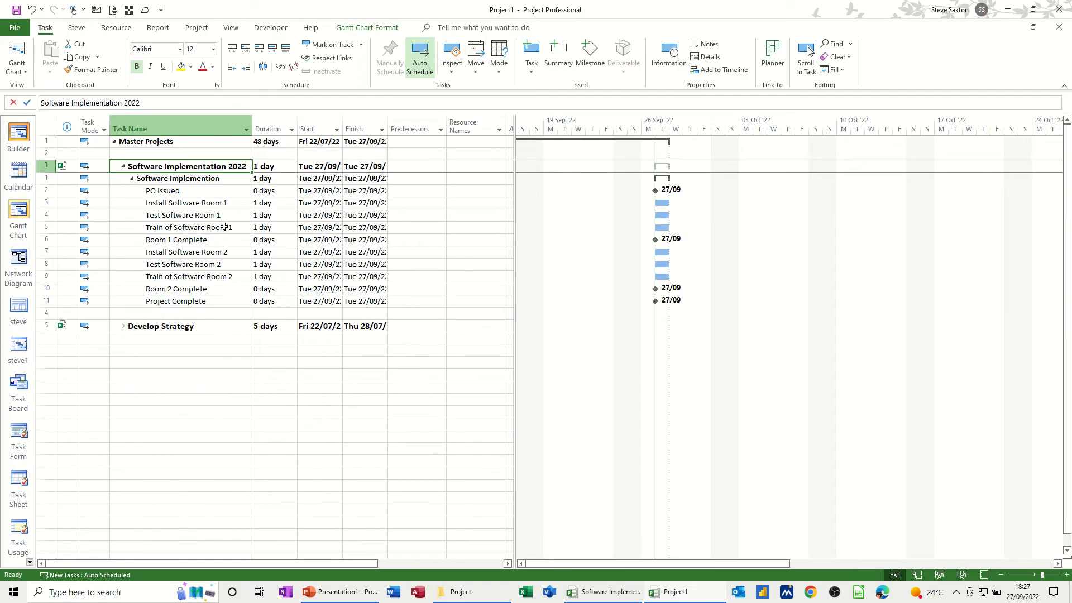
{"action": "mouse_move", "coordinate": [574, 259]}
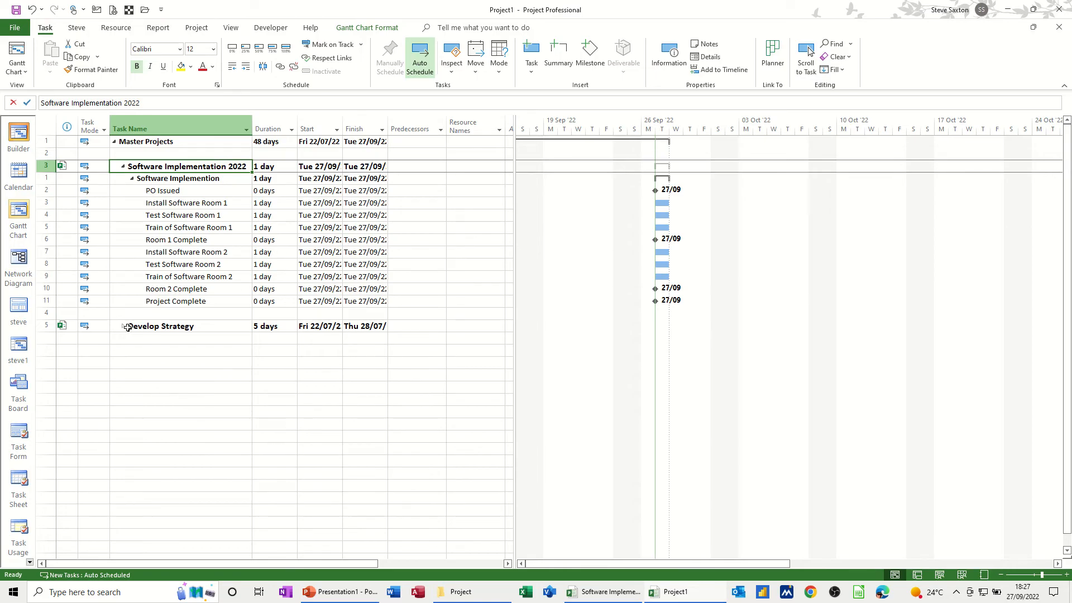
{"action": "left_click", "coordinate": [126, 326]}
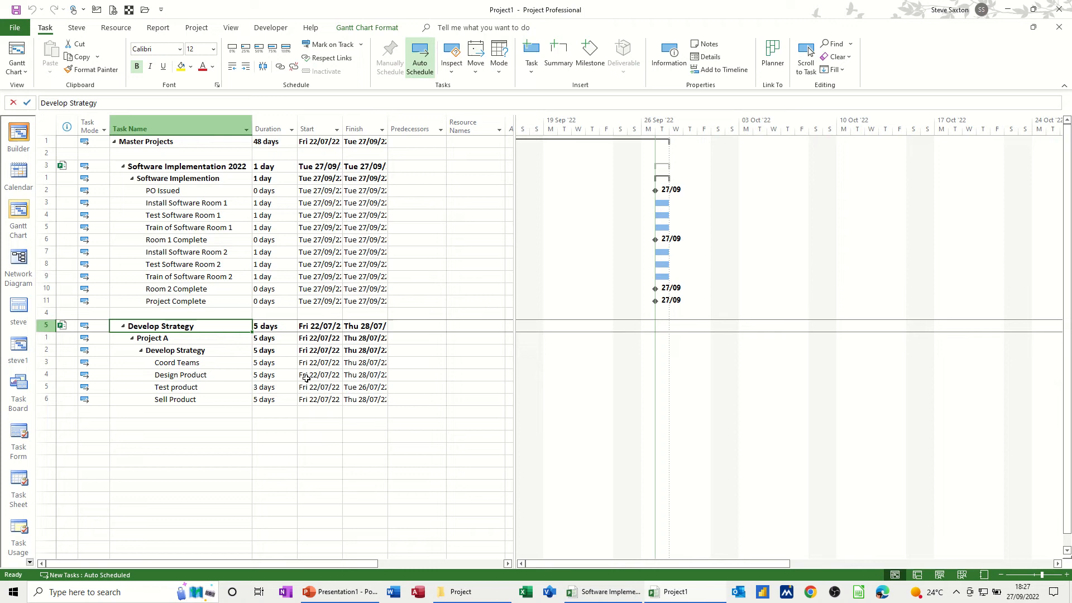
Start Coord Teams on 27/09/22 and fill that start down to the other Develop Strategy tasks
{"action": "left_click", "coordinate": [319, 362]}
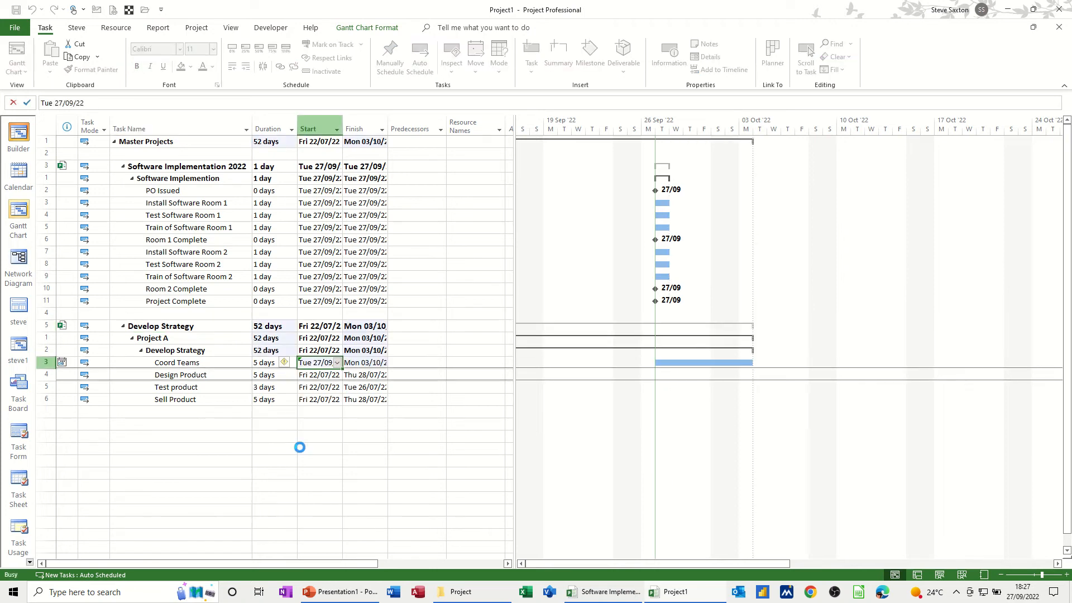
{"action": "left_click", "coordinate": [420, 54]}
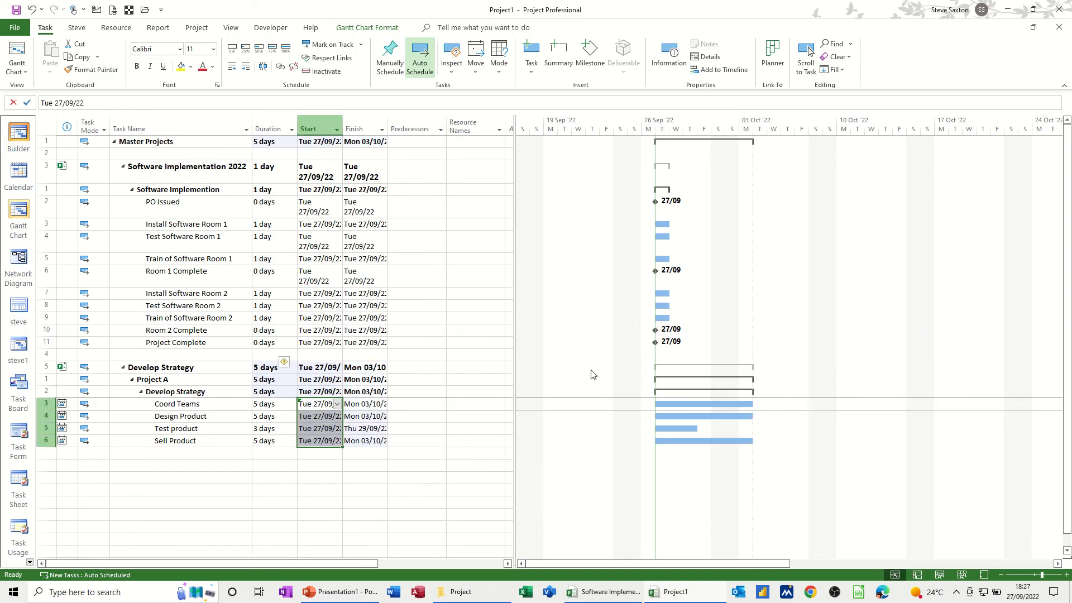
{"action": "mouse_move", "coordinate": [706, 146]}
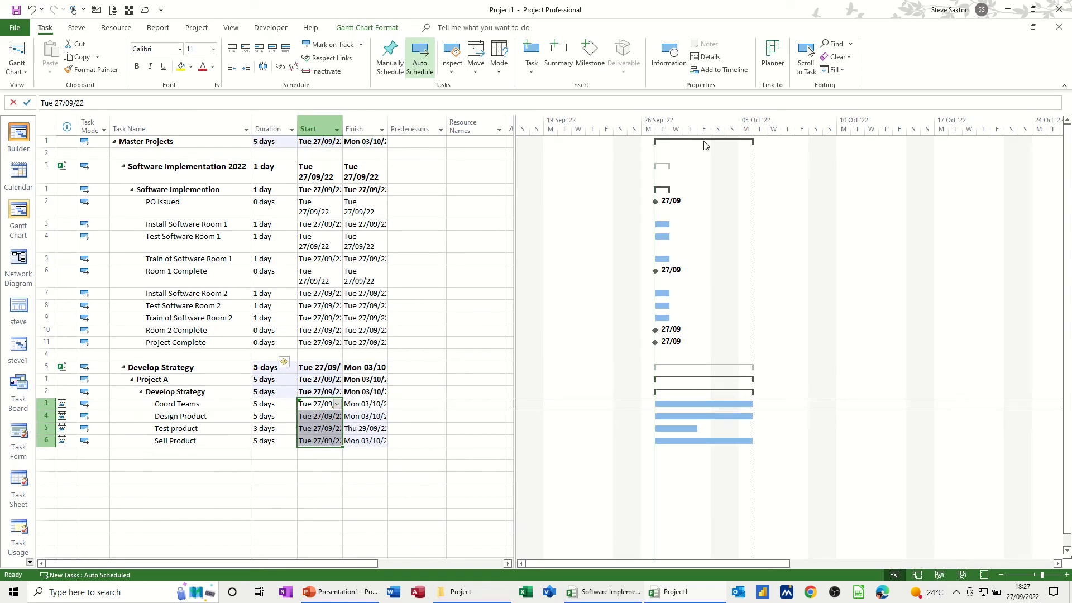
{"action": "mouse_move", "coordinate": [712, 249]}
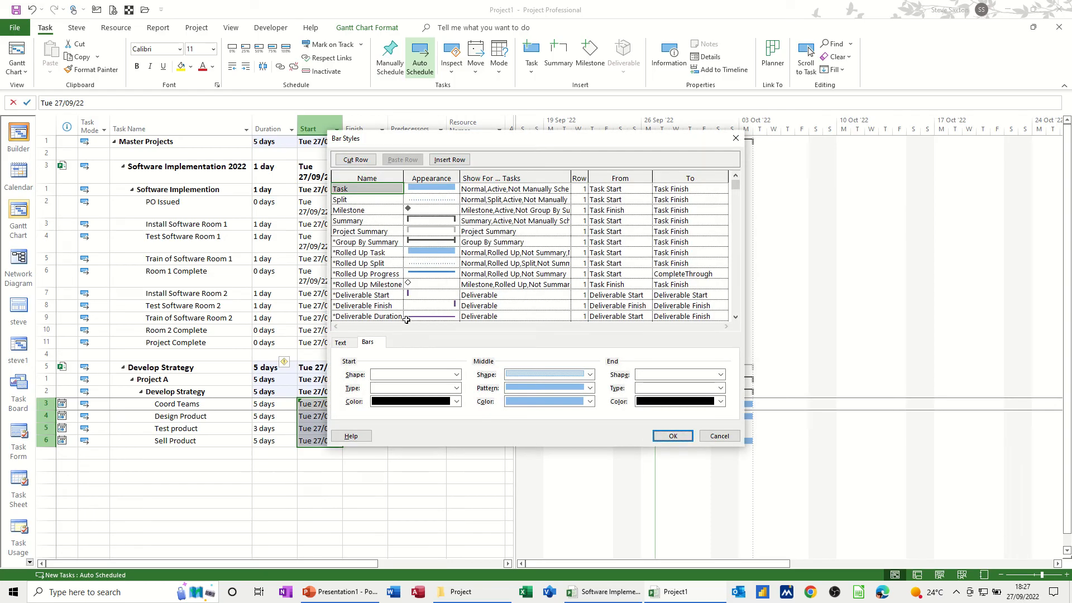
Set the Bar Styles Right text to Name for the task bars
{"action": "left_click", "coordinate": [340, 342]}
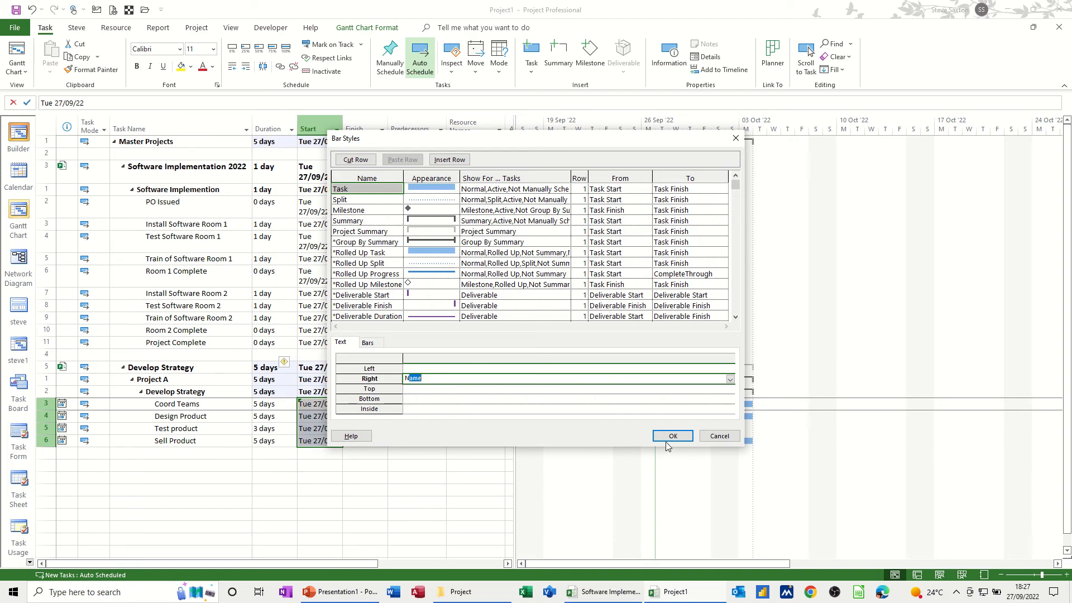
{"action": "left_click", "coordinate": [672, 436]}
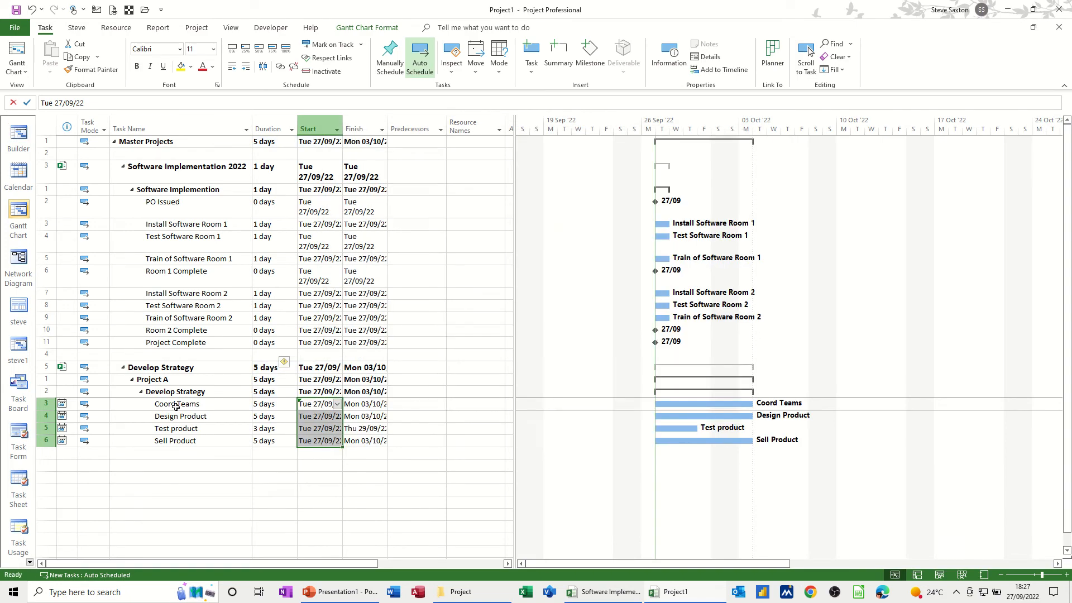
{"action": "mouse_move", "coordinate": [178, 408]}
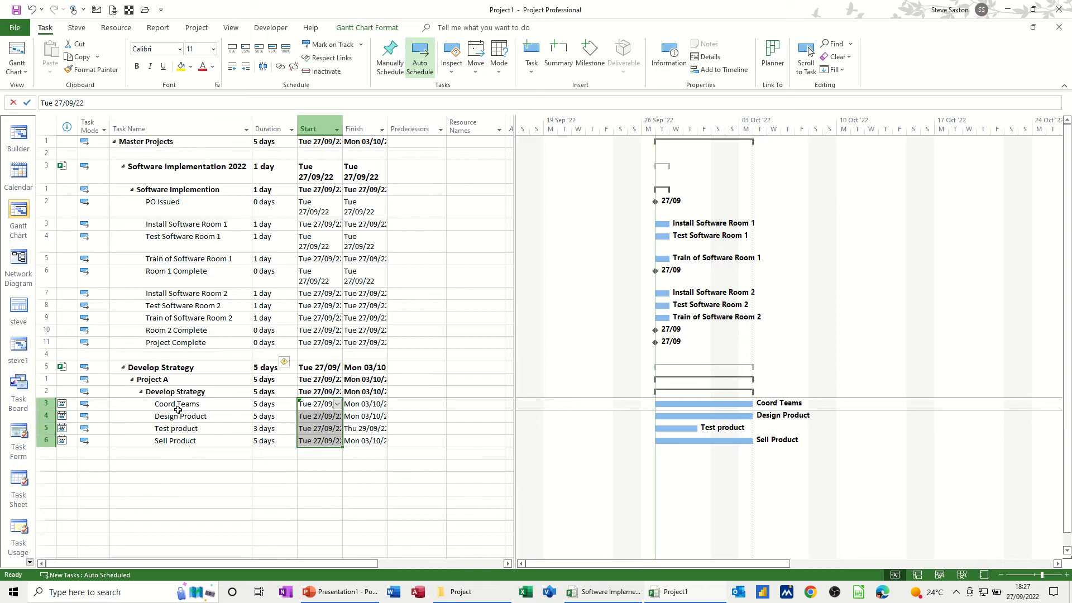
Select and copy the Project Complete task, then select Design Product's Predecessors cell
{"action": "left_click", "coordinate": [175, 428]}
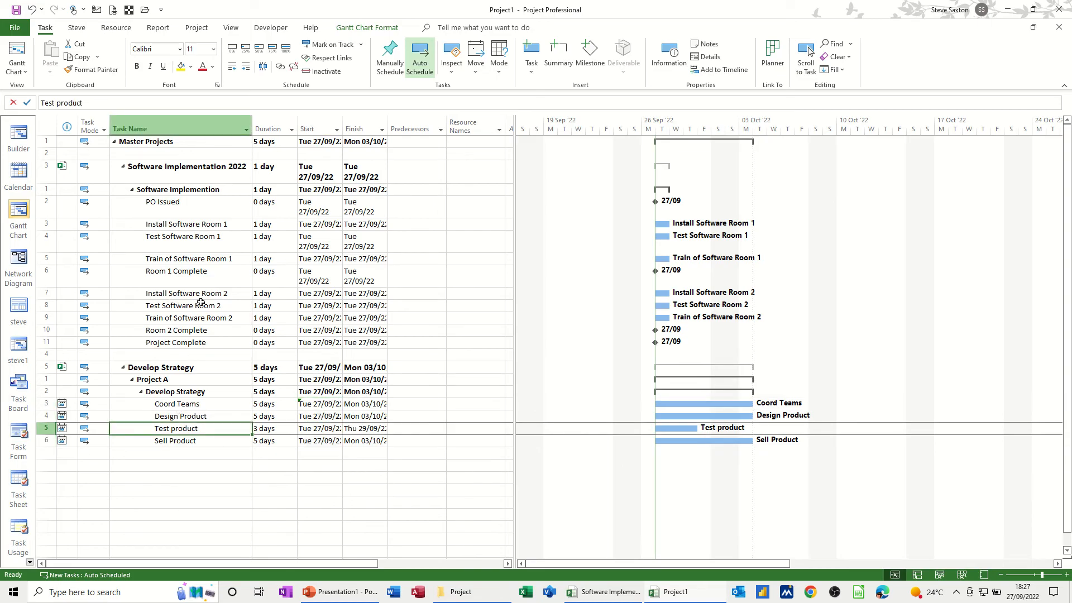
{"action": "mouse_move", "coordinate": [657, 247]}
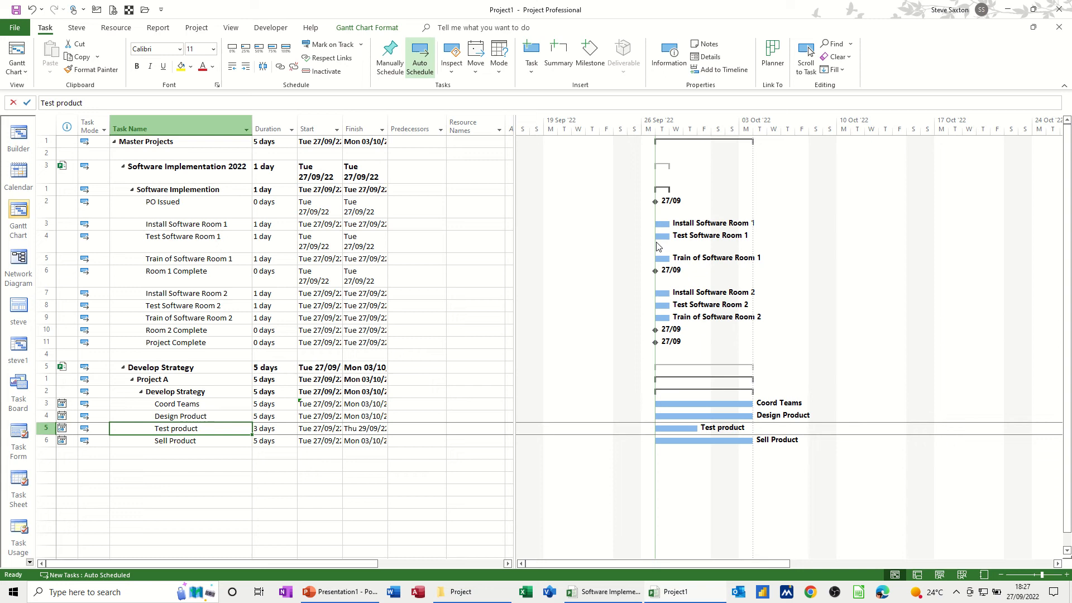
{"action": "mouse_move", "coordinate": [789, 365]}
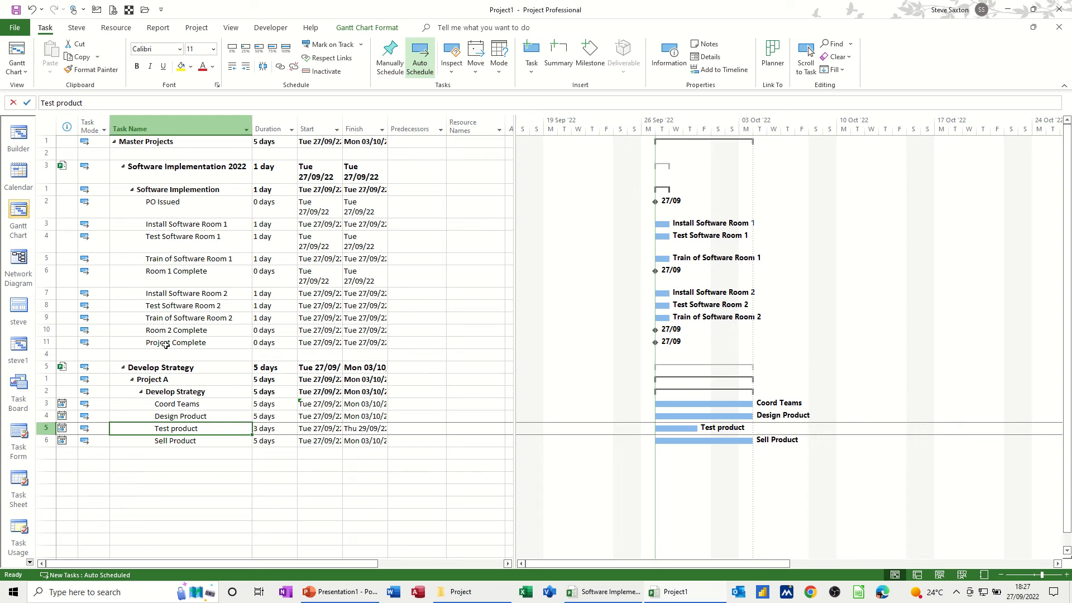
{"action": "left_click", "coordinate": [175, 342]}
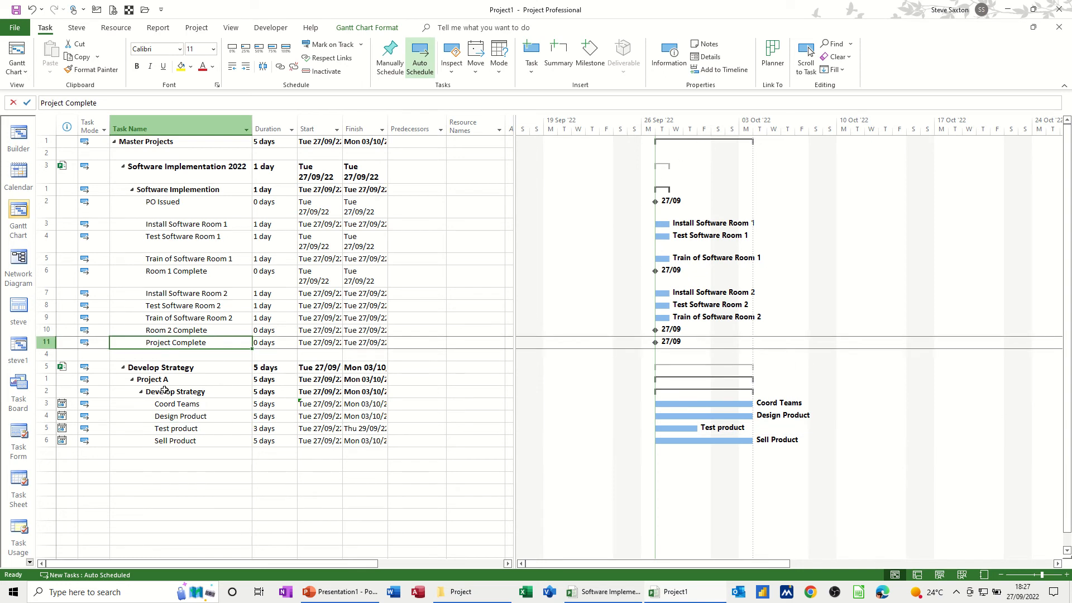
{"action": "left_click", "coordinate": [176, 404]}
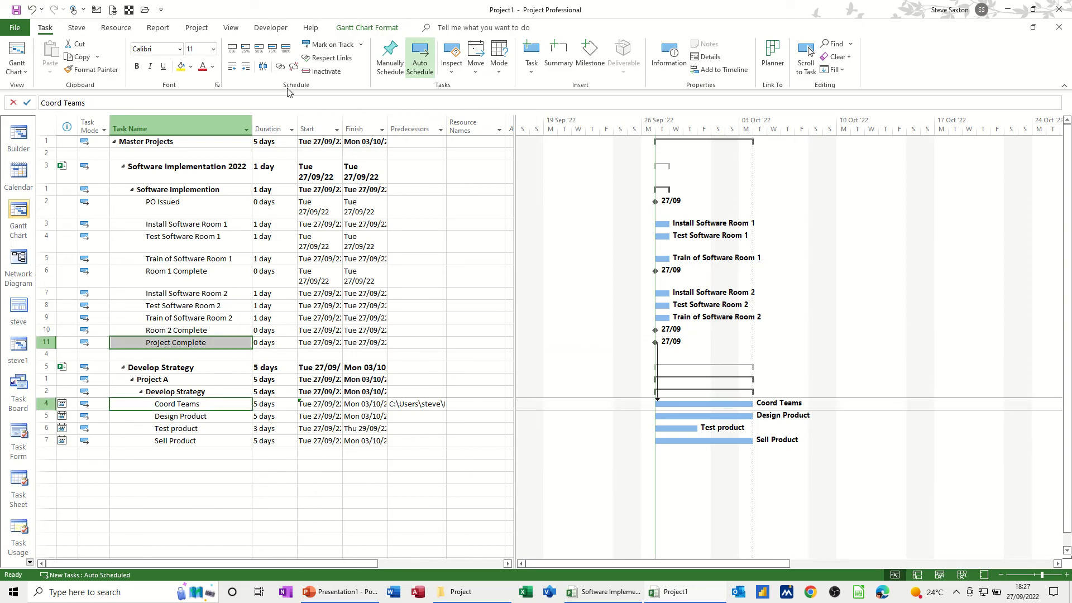
{"action": "mouse_move", "coordinate": [427, 426]}
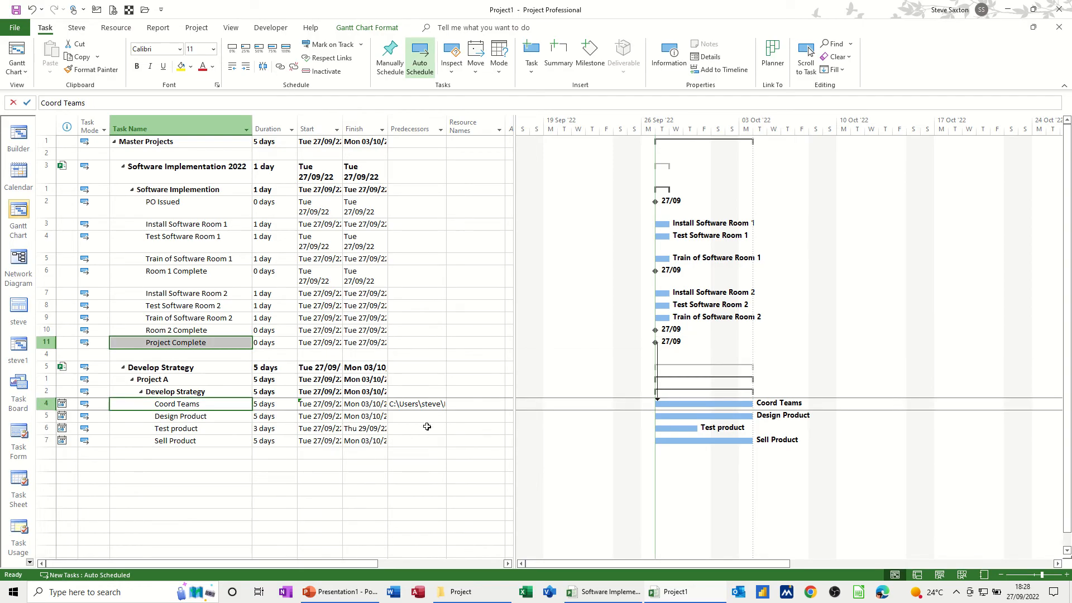
{"action": "mouse_move", "coordinate": [221, 417]}
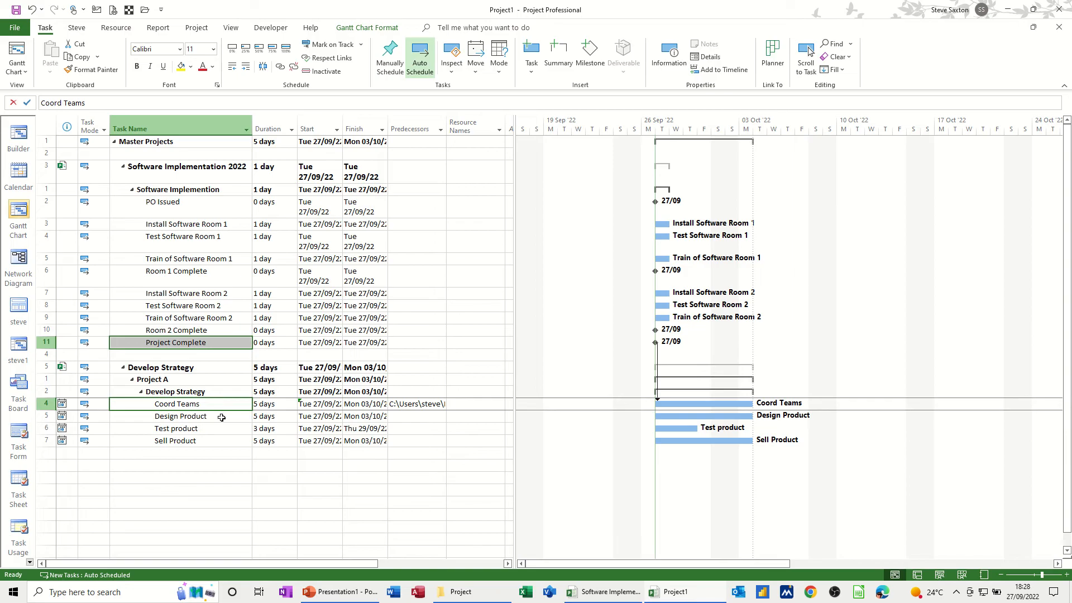
{"action": "left_click", "coordinate": [415, 416]}
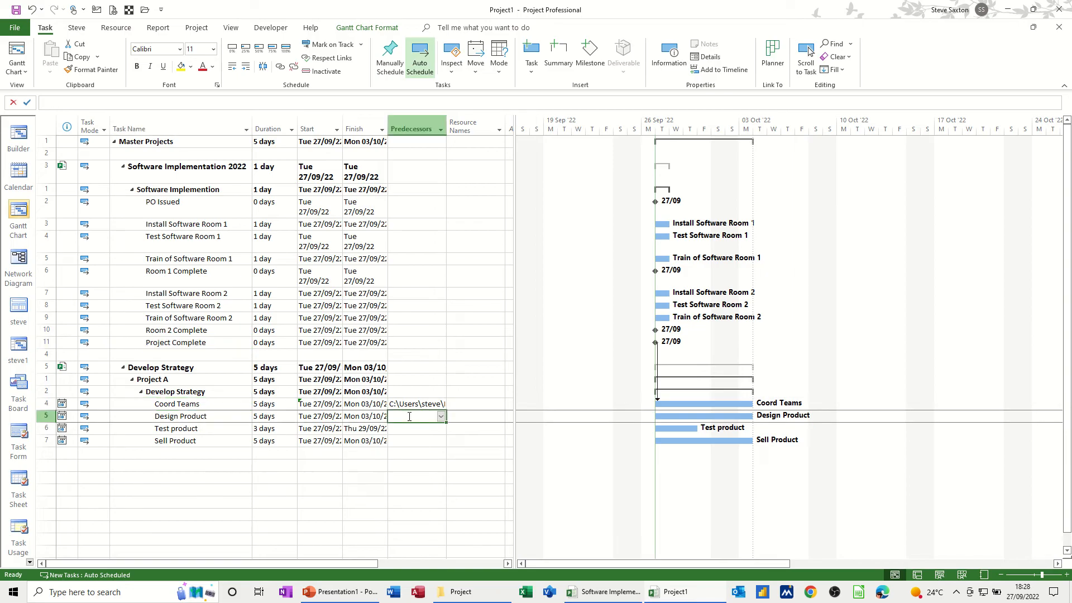
Enter predecessor IDs 4, 5, 6, 2SS, 3, 4, 5, 3SS, 7, 8, 9, 6,10 down the Predecessors column
{"action": "type", "text": "4"}
{"action": "left_click", "coordinate": [417, 440]}
{"action": "type", "text": "6"}
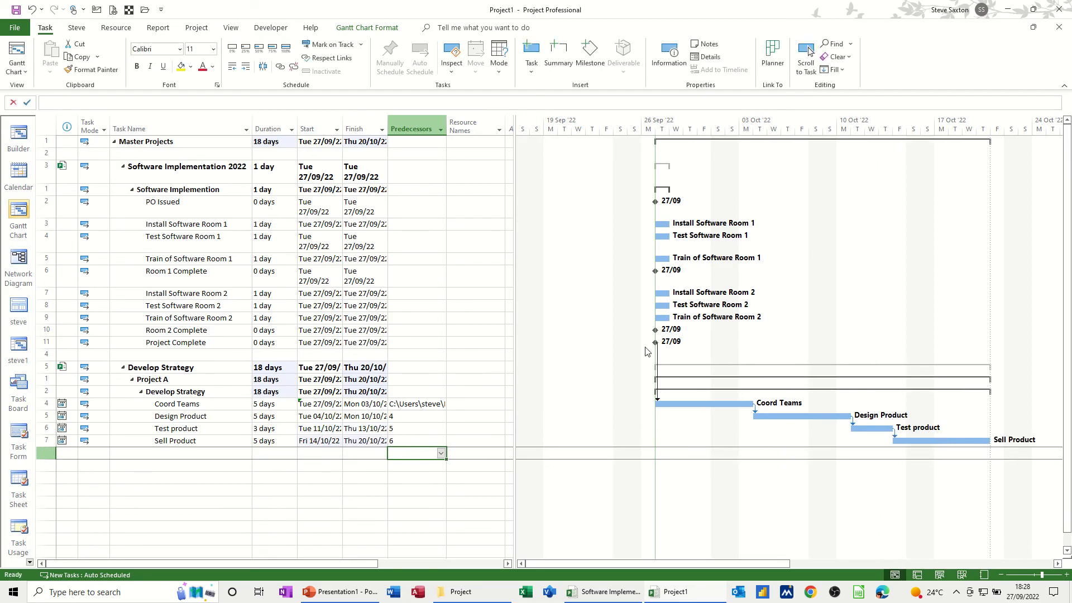
{"action": "mouse_move", "coordinate": [403, 205]}
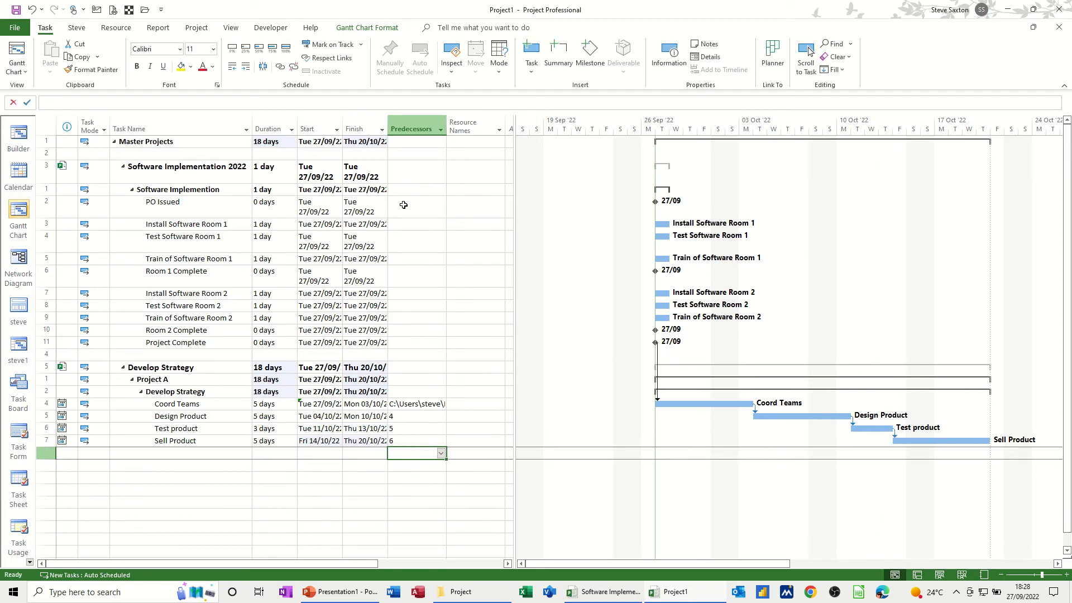
{"action": "mouse_move", "coordinate": [408, 222]}
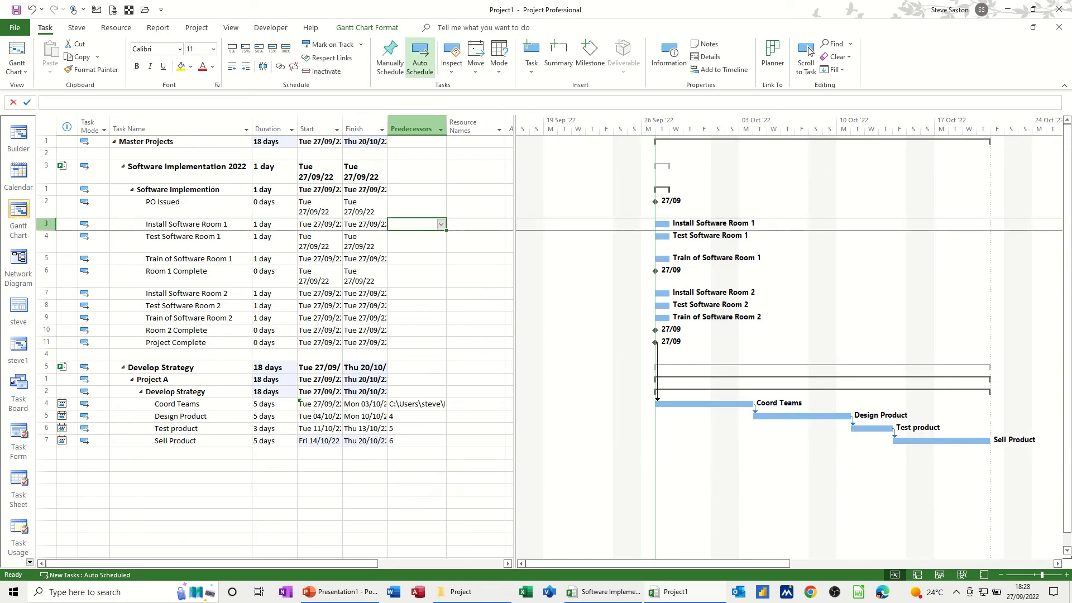
{"action": "type", "text": "2ss"}
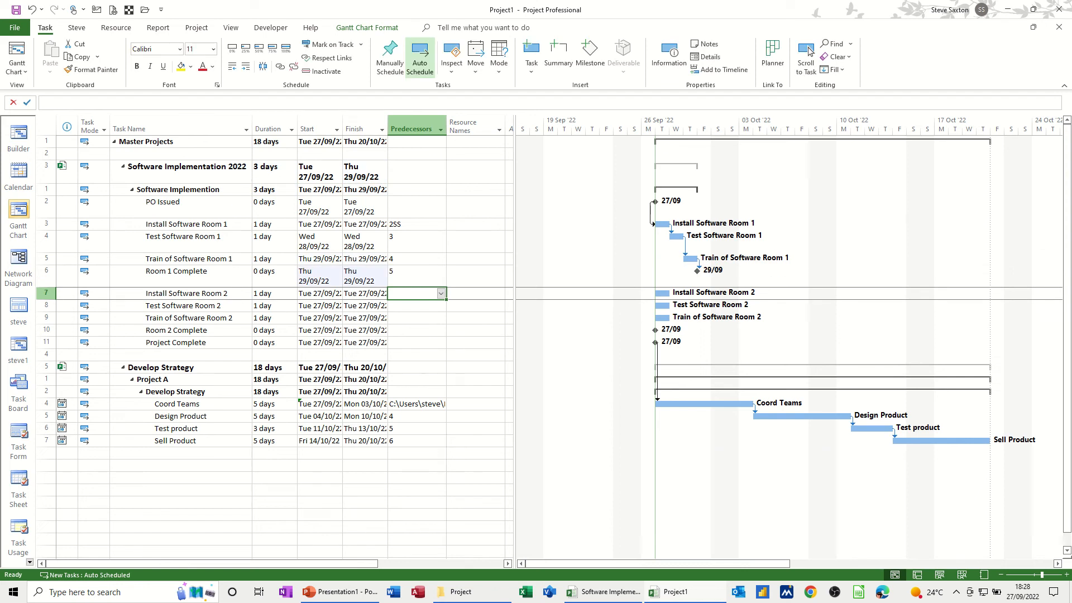
{"action": "type", "text": "3"}
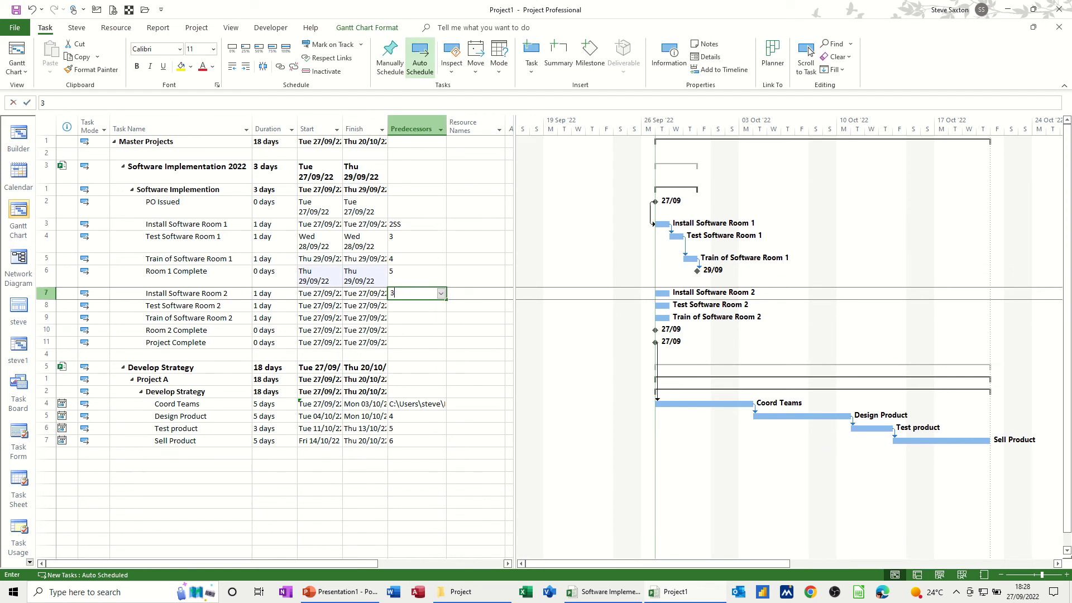
{"action": "key", "text": "Enter"}
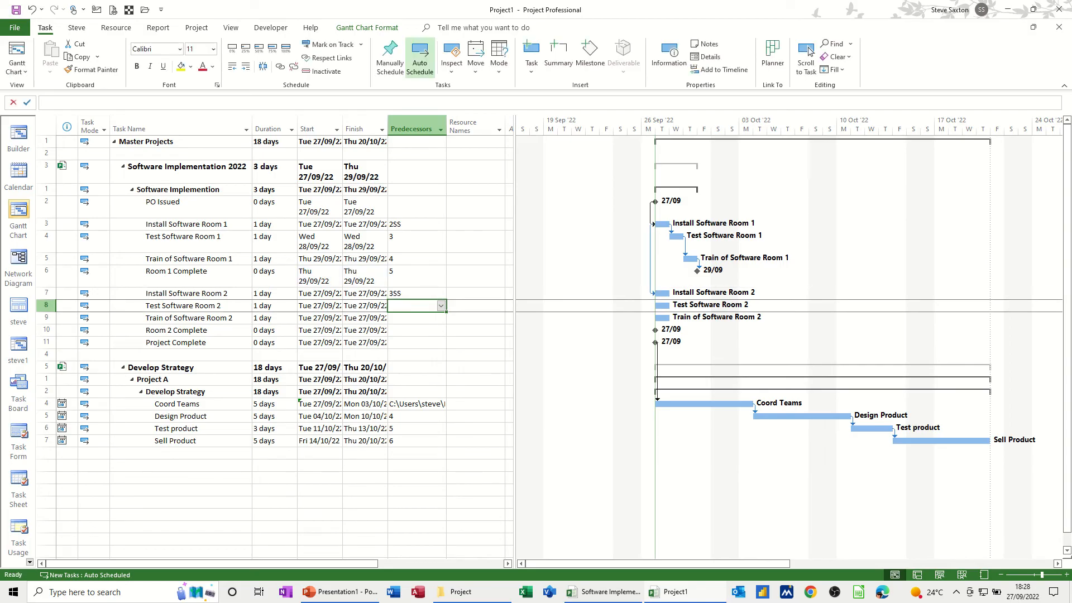
{"action": "type", "text": "7"}
{"action": "left_click", "coordinate": [417, 318]}
{"action": "type", "text": "8"}
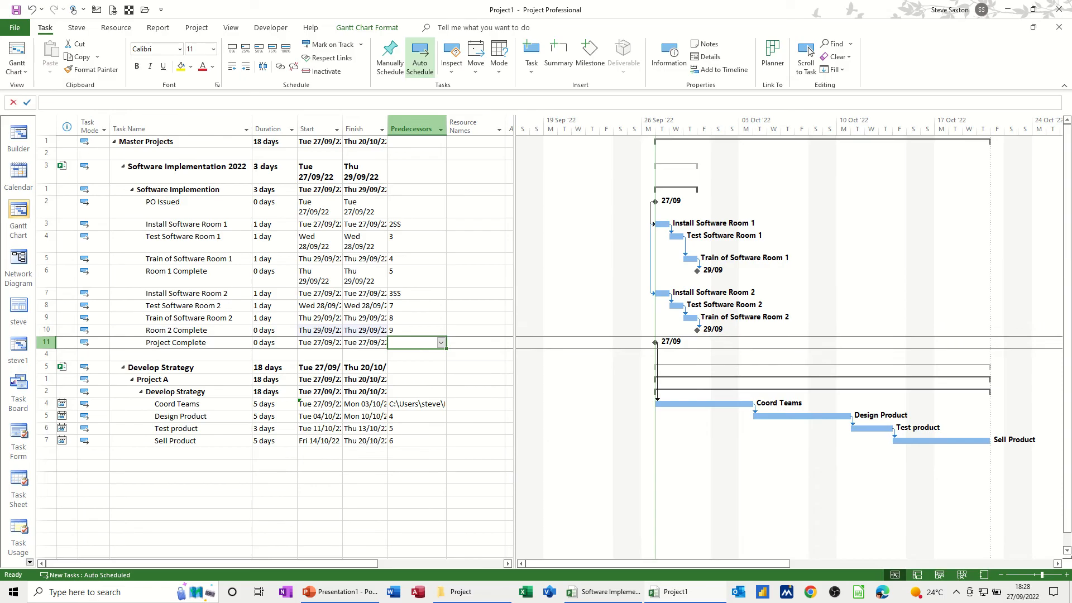
{"action": "mouse_move", "coordinate": [126, 264]}
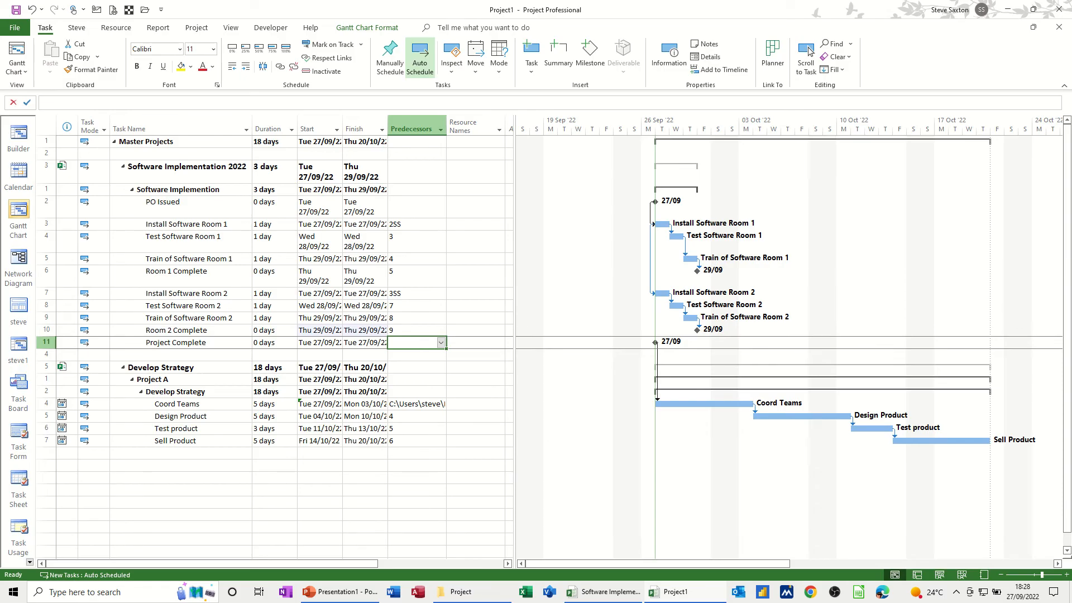
{"action": "type", "text": "6,10"}
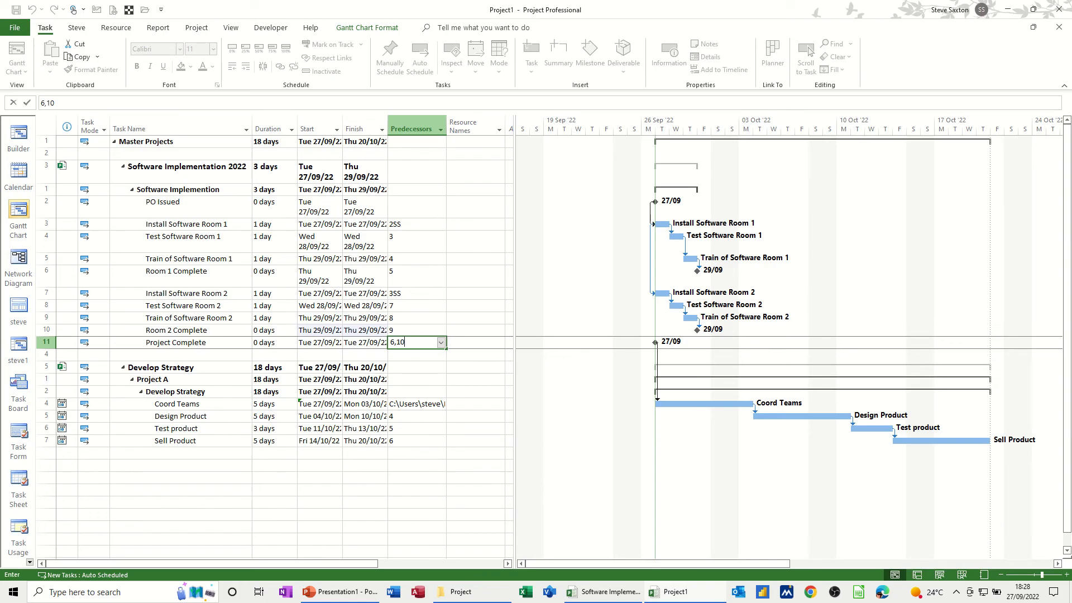
{"action": "mouse_move", "coordinate": [410, 457]}
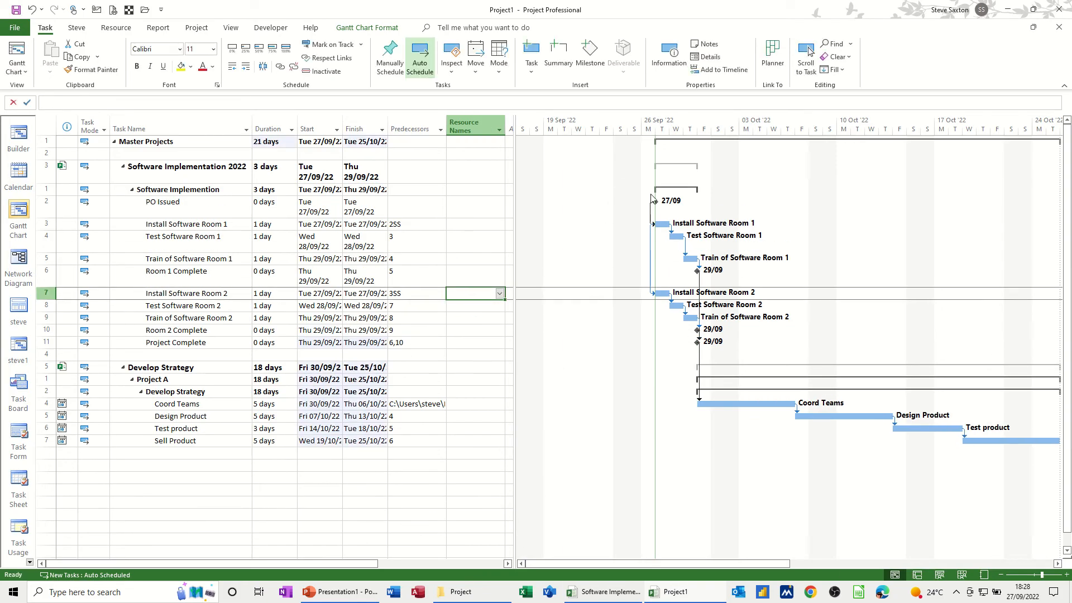
{"action": "mouse_move", "coordinate": [654, 203]}
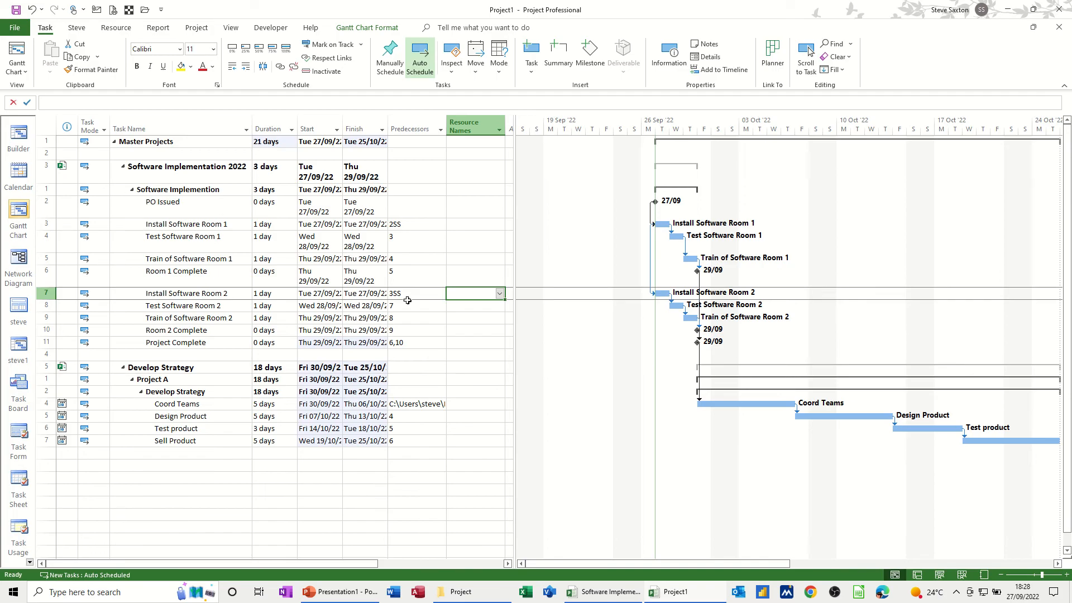
{"action": "mouse_move", "coordinate": [483, 337]}
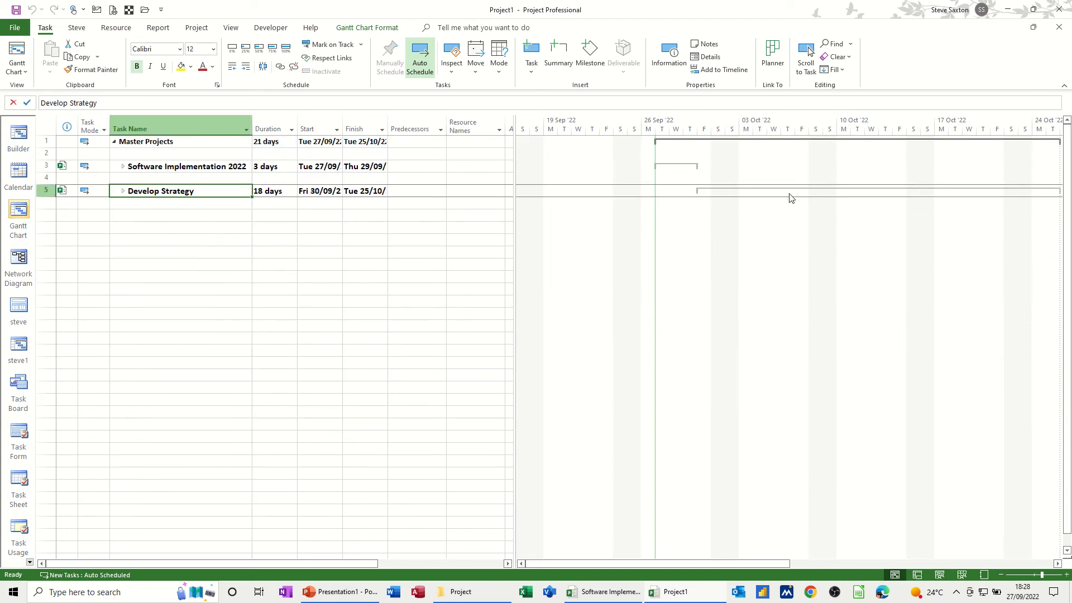
Label the Software Implementation 2022 summary bar with its name on the right
{"action": "left_click", "coordinate": [187, 166]}
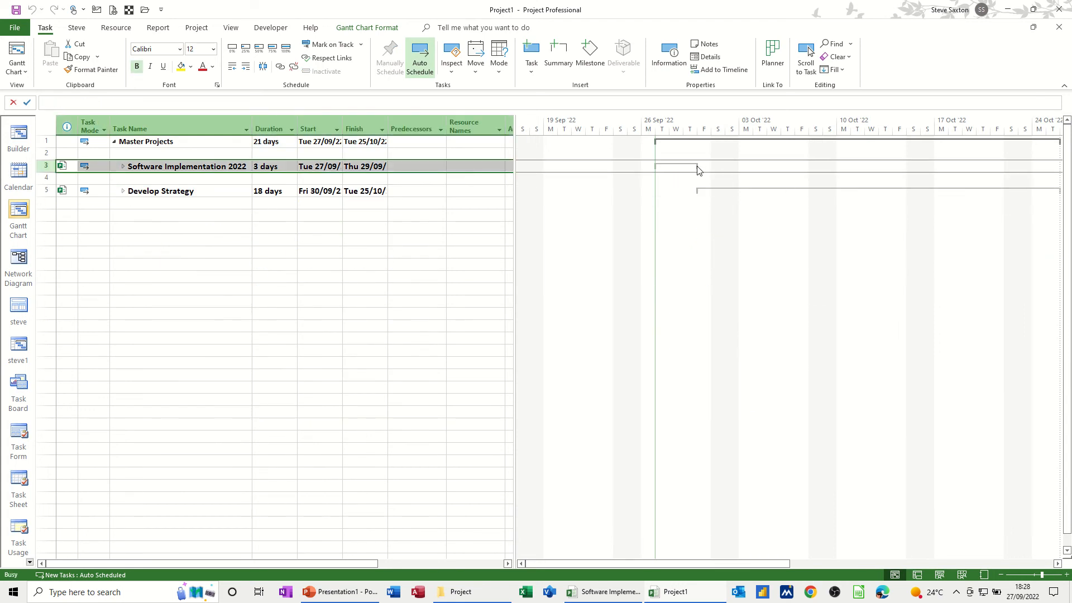
{"action": "double_click", "coordinate": [676, 165]}
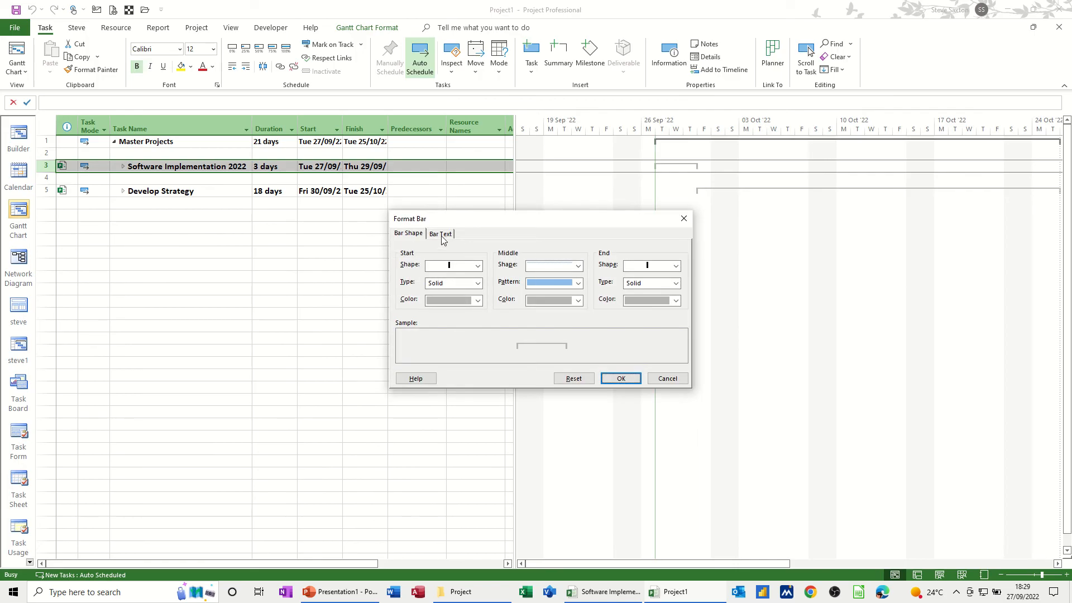
{"action": "left_click", "coordinate": [440, 234]}
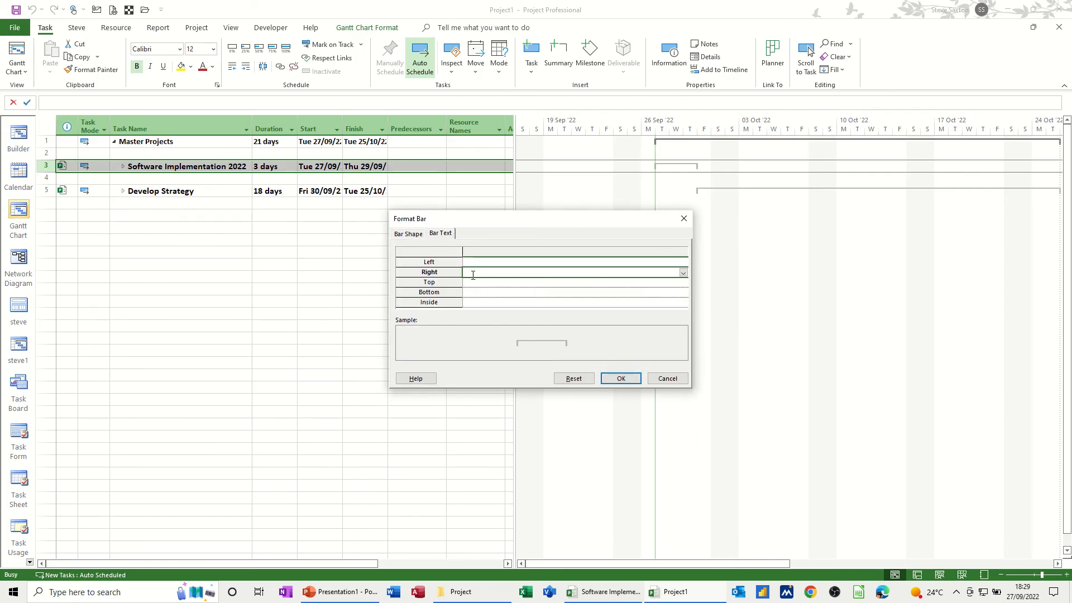
{"action": "left_click", "coordinate": [620, 378]}
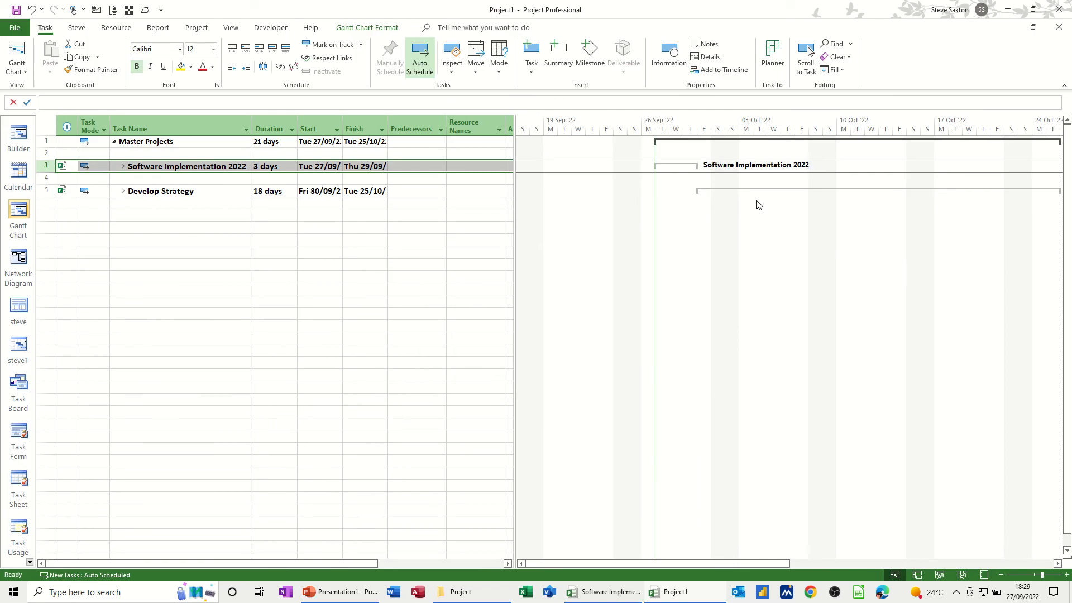
Label the Develop Strategy and Master Projects summary bars with their names on the right
{"action": "left_click", "coordinate": [160, 191]}
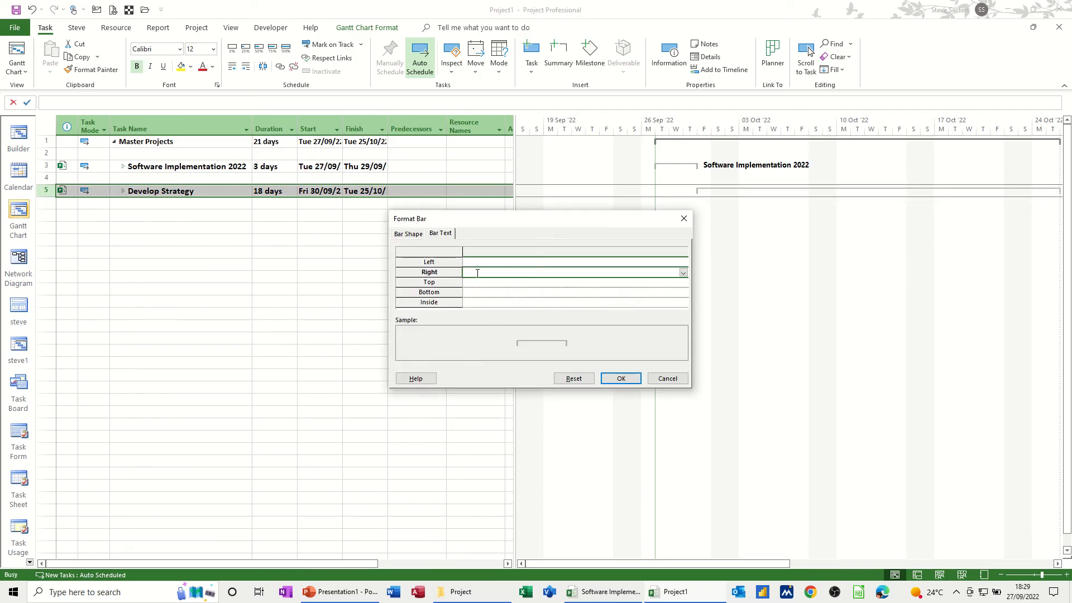
{"action": "left_click", "coordinate": [620, 378]}
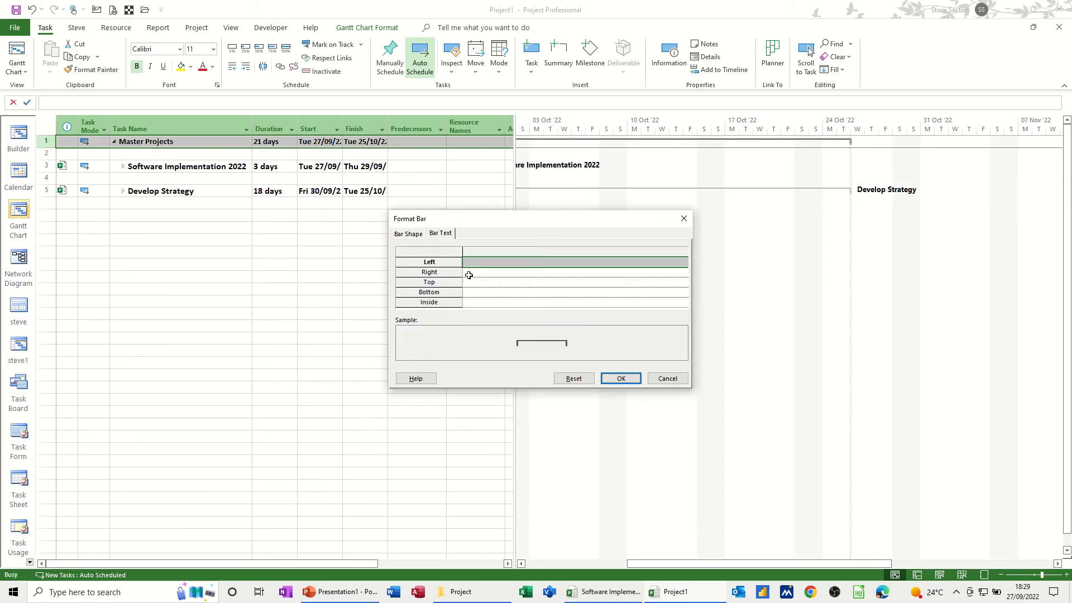
{"action": "left_click", "coordinate": [569, 272]}
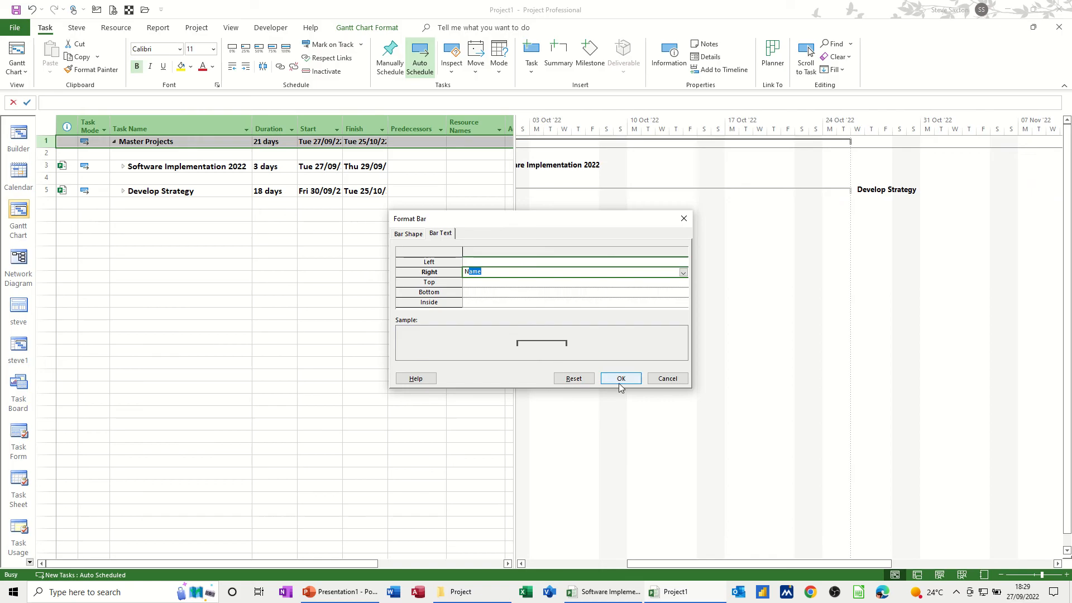
{"action": "left_click", "coordinate": [620, 378]}
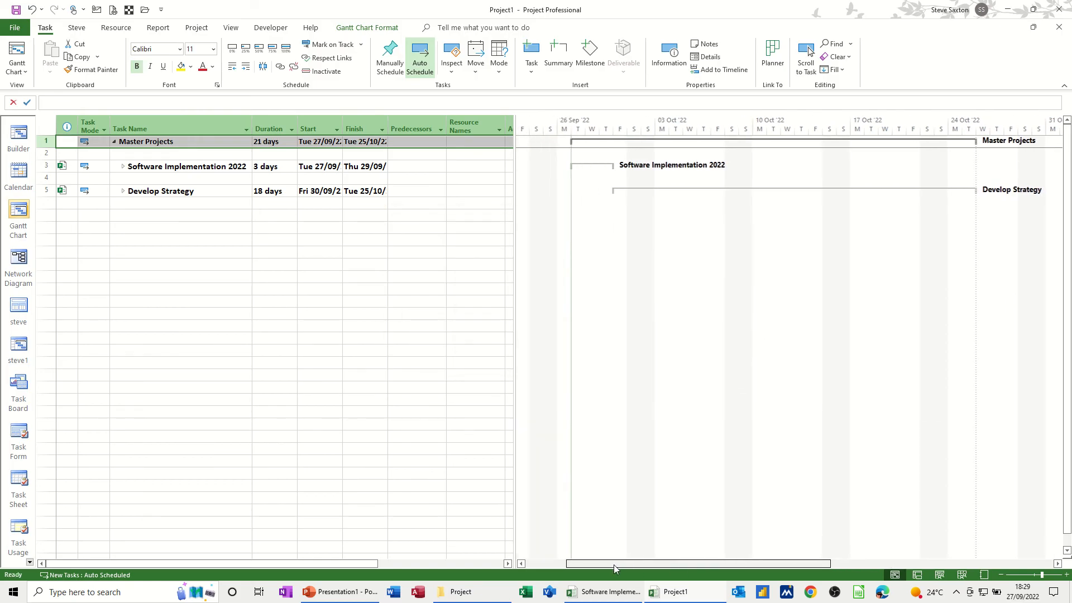
{"action": "mouse_move", "coordinate": [810, 206]}
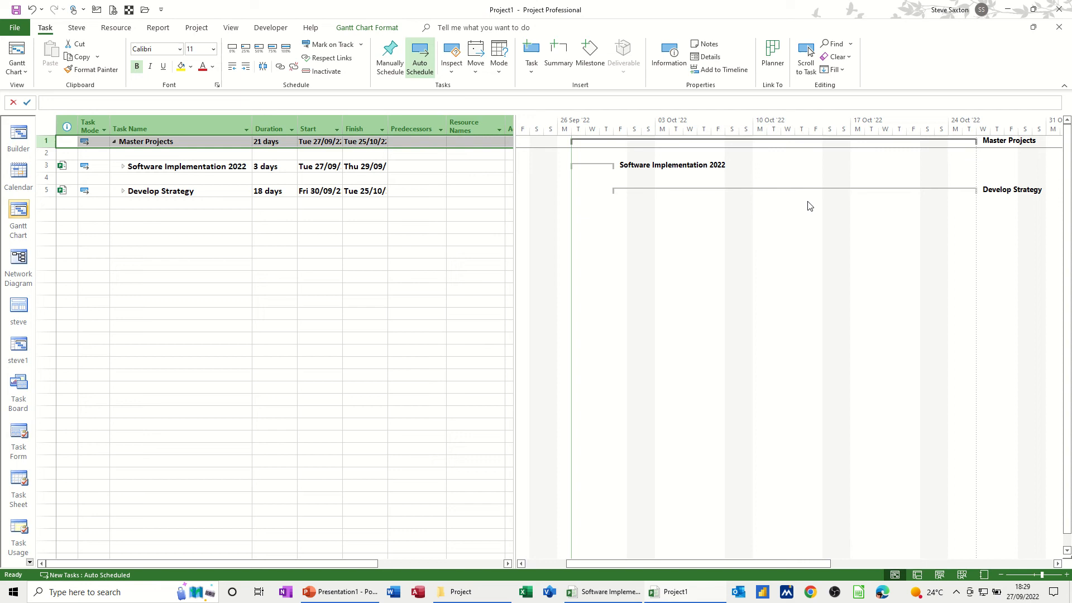
{"action": "mouse_move", "coordinate": [736, 231]}
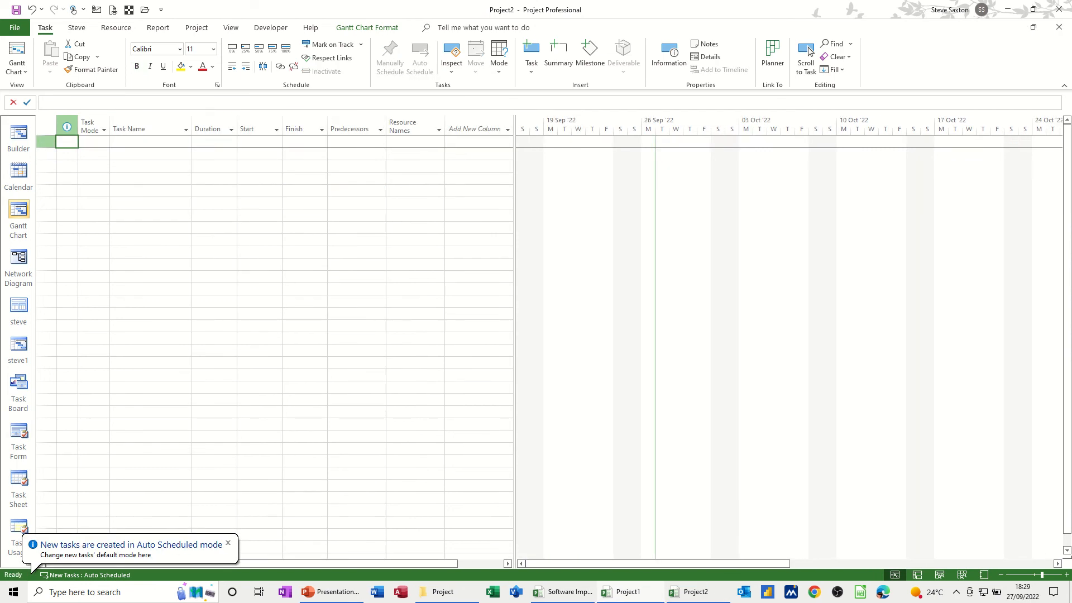
Enter Project A, Task A and Task B, indent the tasks under Project A, and give Task A 4 days
{"action": "left_click", "coordinate": [142, 128]}
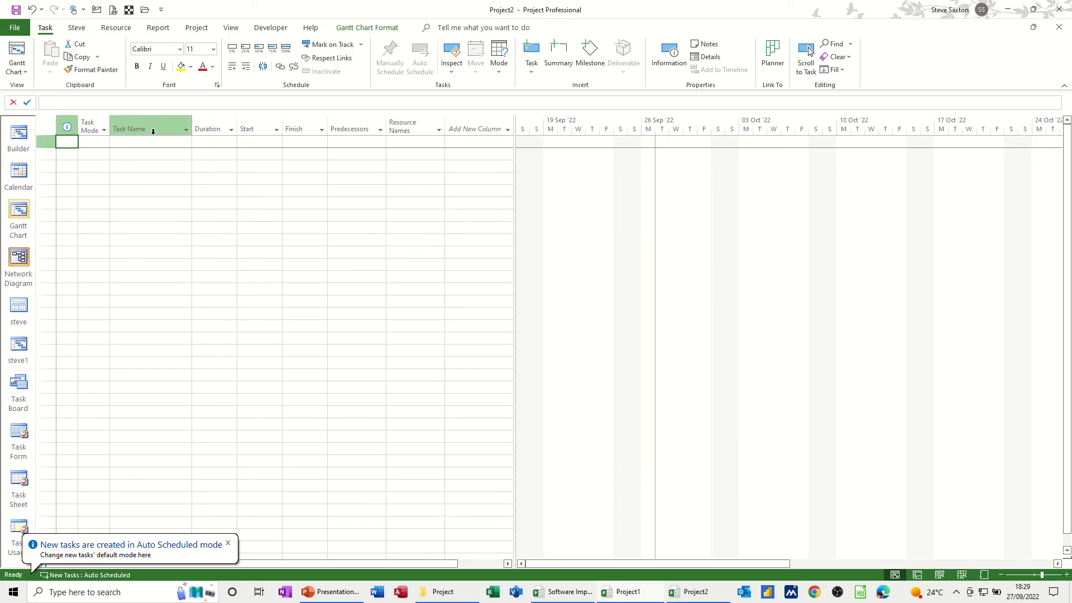
{"action": "type", "text": "Pro"}
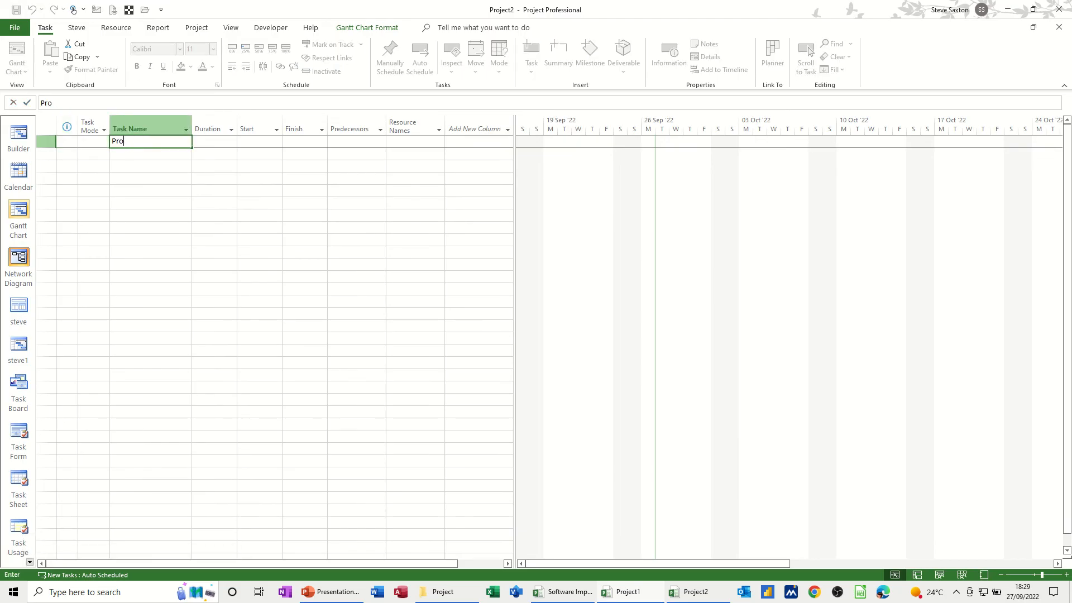
{"action": "key", "text": "Enter"}
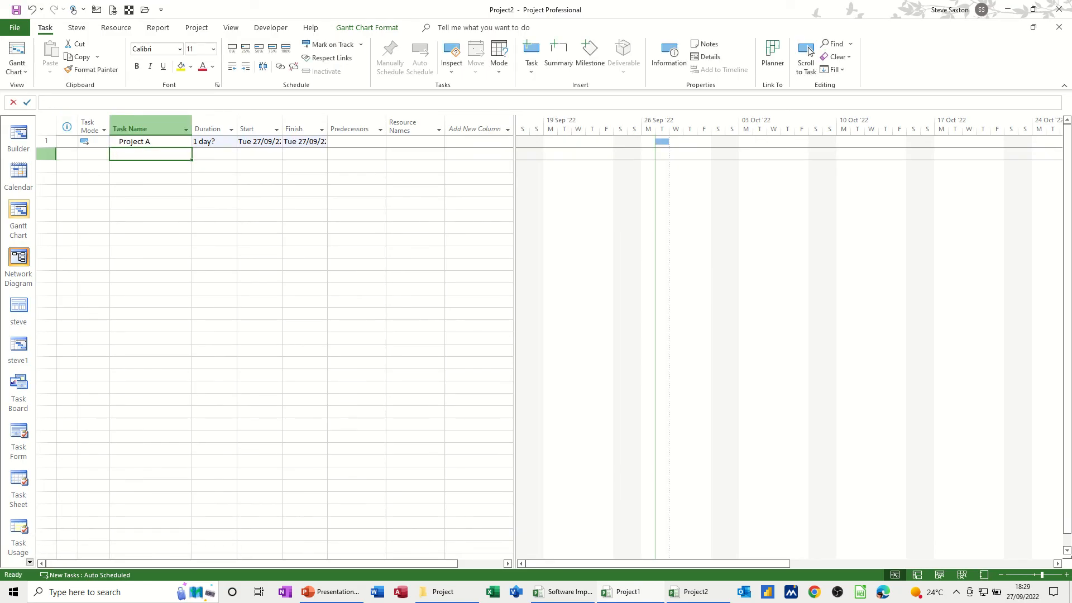
{"action": "type", "text": "Task A"}
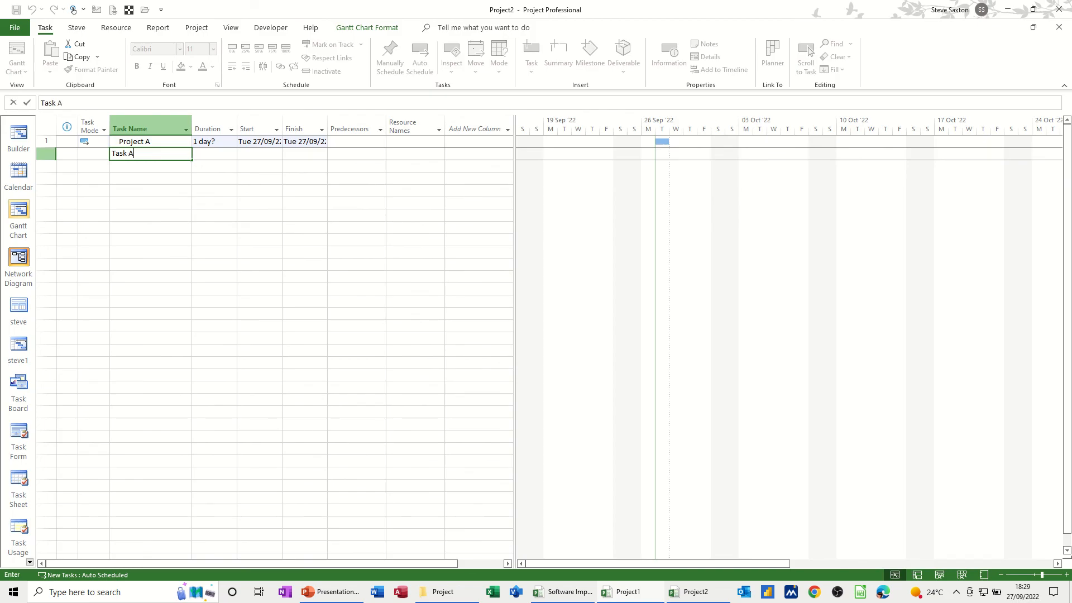
{"action": "key", "text": "Enter"}
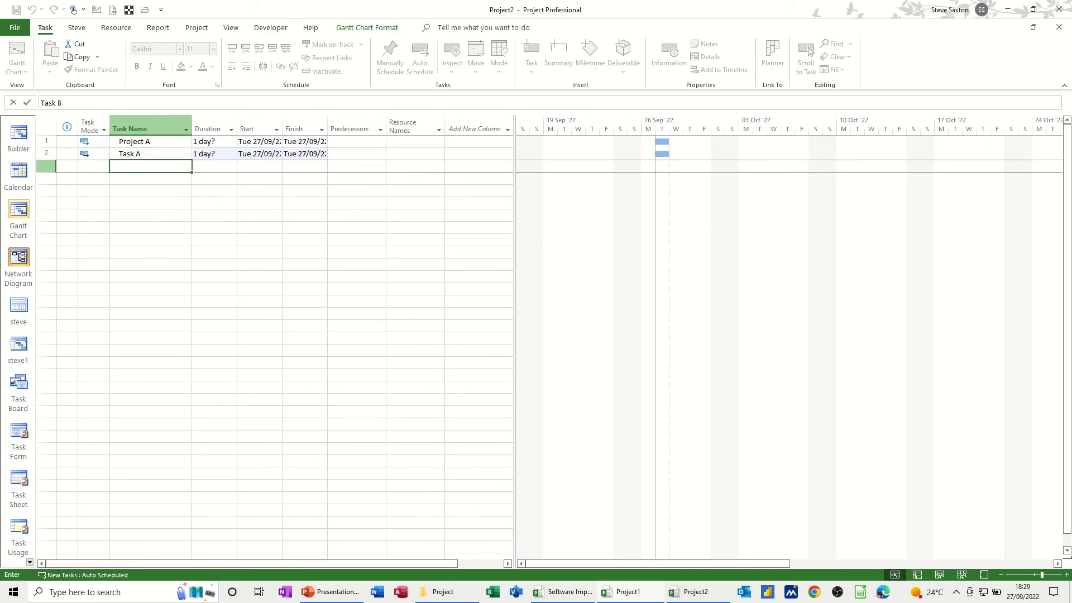
{"action": "key", "text": "Enter"}
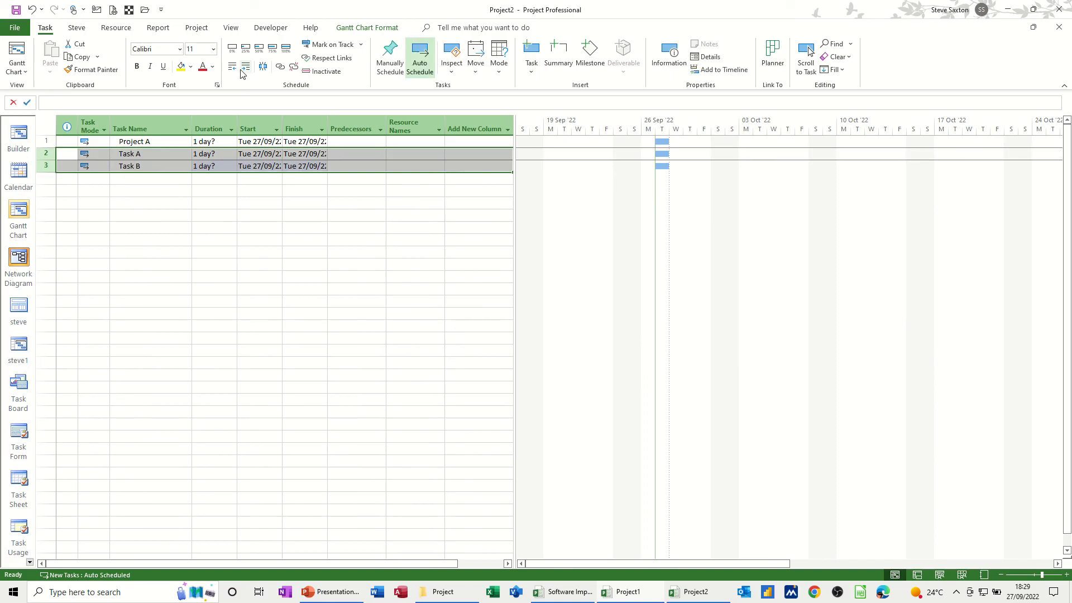
{"action": "left_click", "coordinate": [209, 154]}
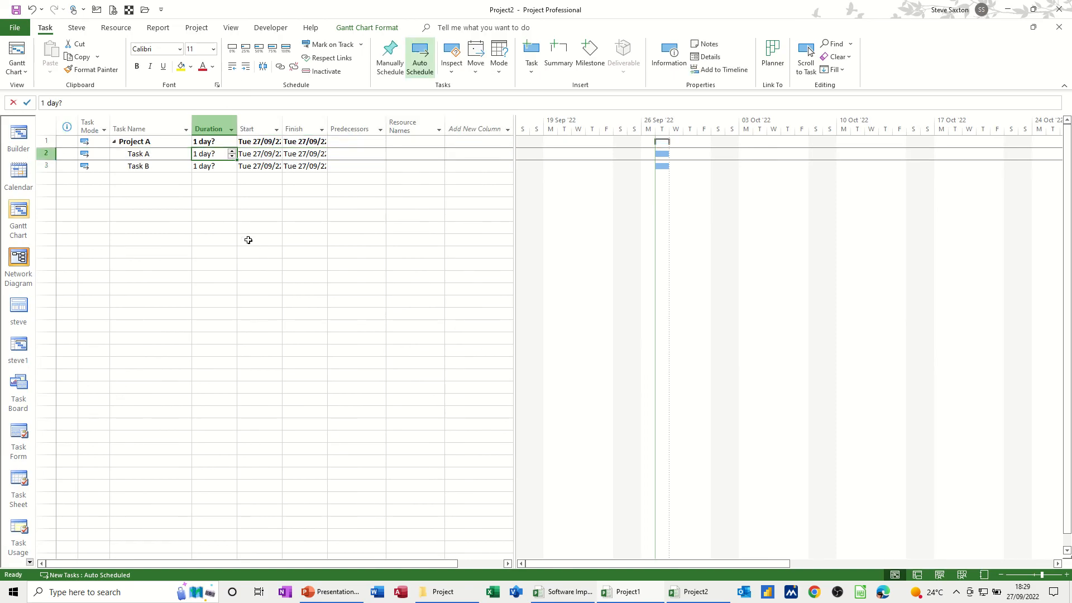
{"action": "type", "text": "4"}
{"action": "left_click", "coordinate": [356, 166]}
{"action": "type", "text": "2"}
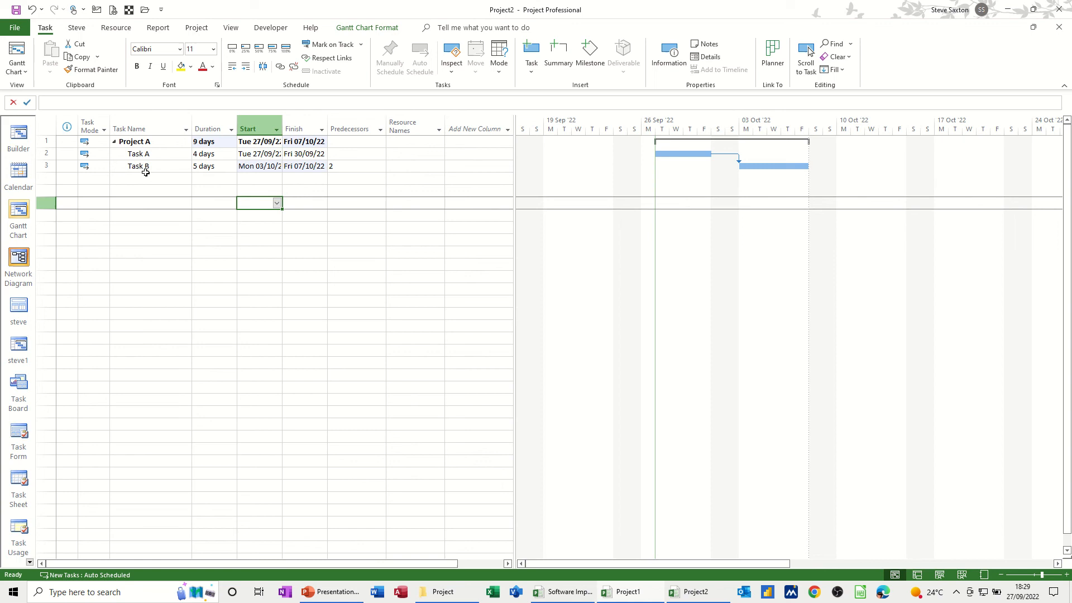
{"action": "mouse_move", "coordinate": [643, 311]}
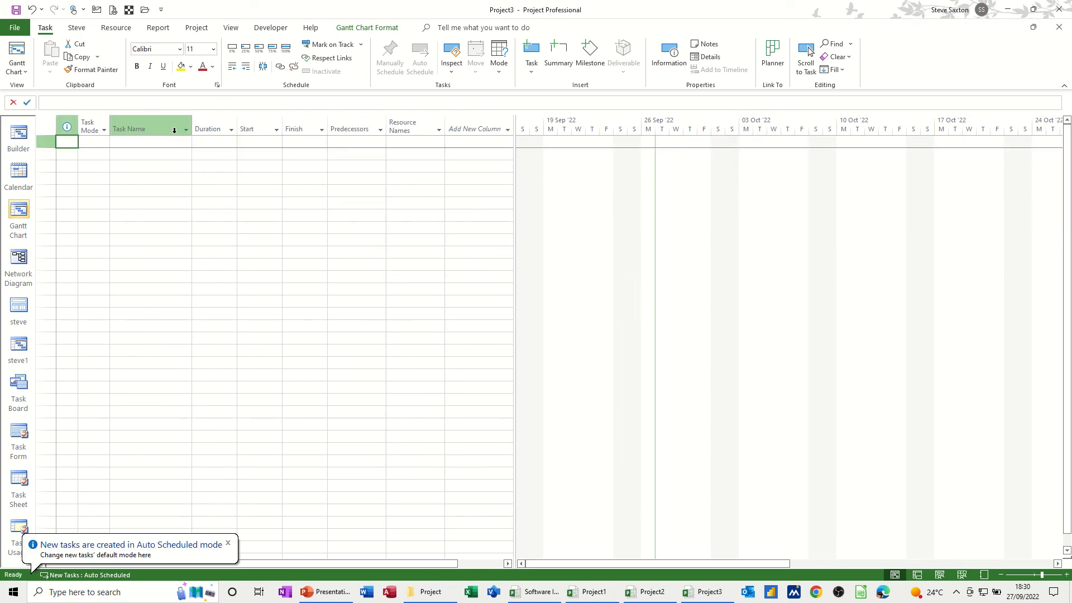
Add a 'Master' task in Project3, then select Project A's summary row in Project2
{"action": "type", "text": "Mast"}
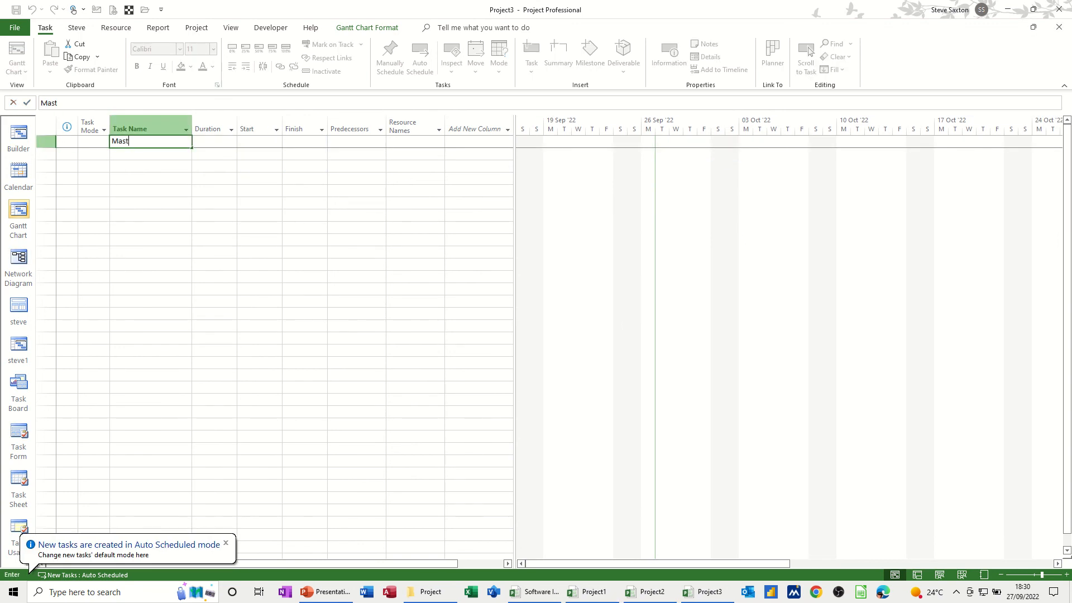
{"action": "key", "text": "Enter"}
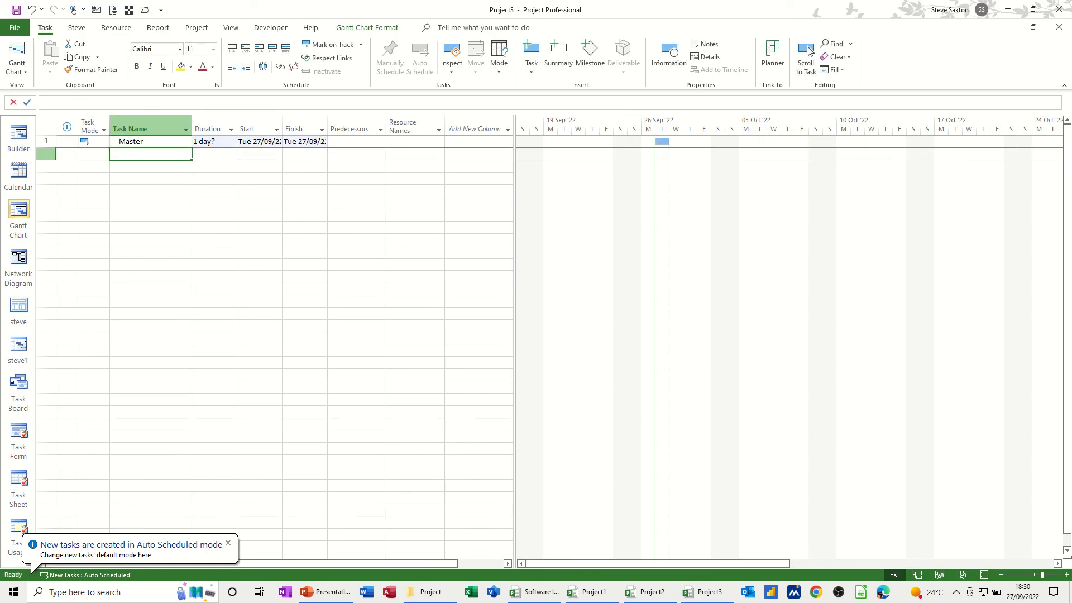
{"action": "left_click", "coordinate": [228, 543]}
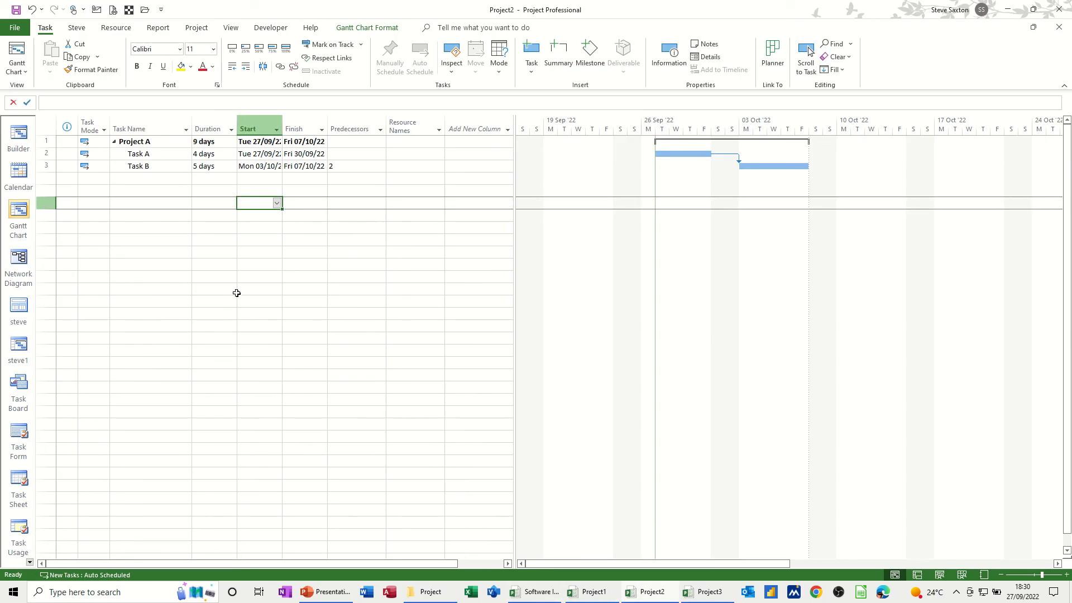
{"action": "left_click", "coordinate": [47, 142]}
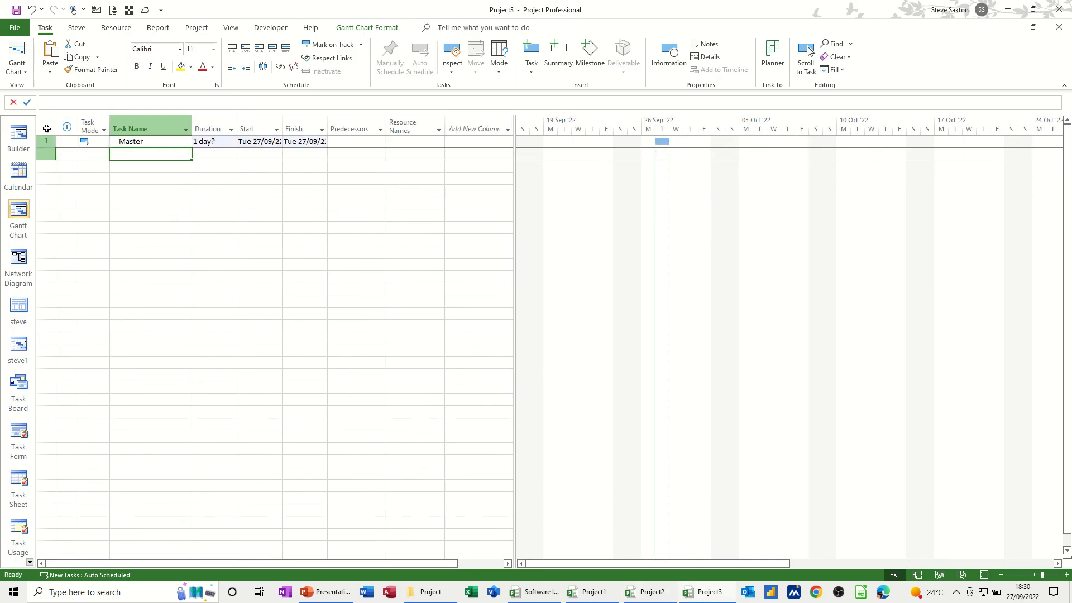
Try a Paste Special linked paste of Project A into Master, dismiss the error, and retry
{"action": "left_click", "coordinate": [44, 66]}
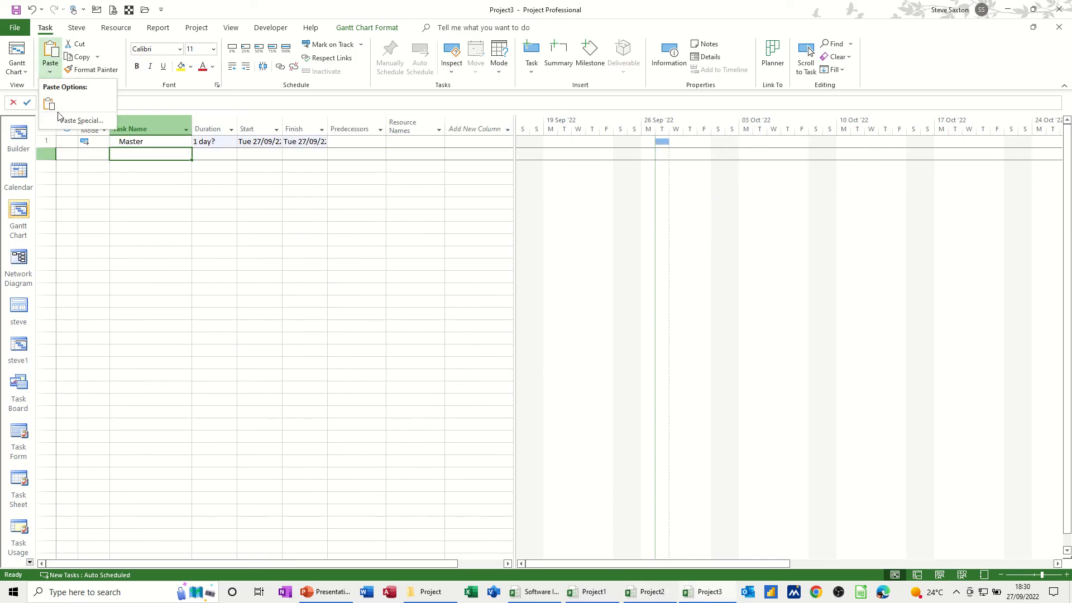
{"action": "left_click", "coordinate": [83, 120]}
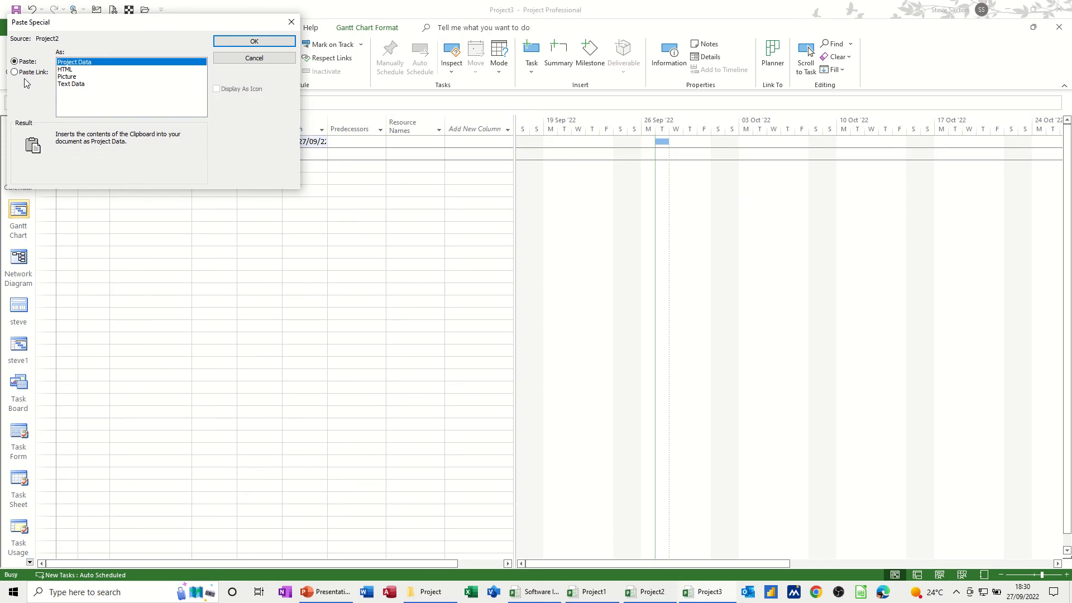
{"action": "left_click", "coordinate": [254, 40]}
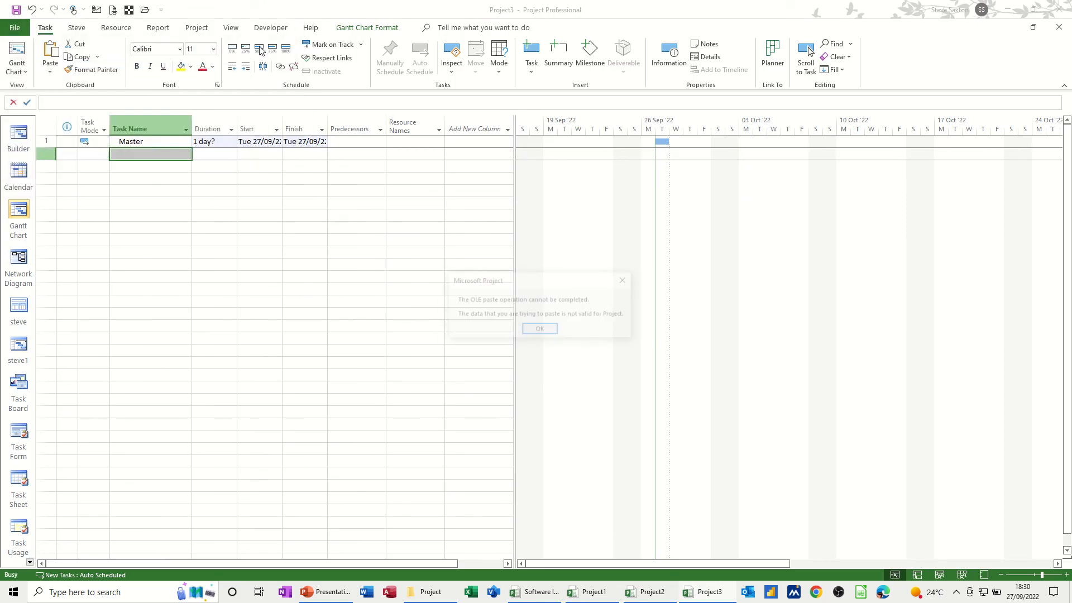
{"action": "left_click", "coordinate": [539, 328]}
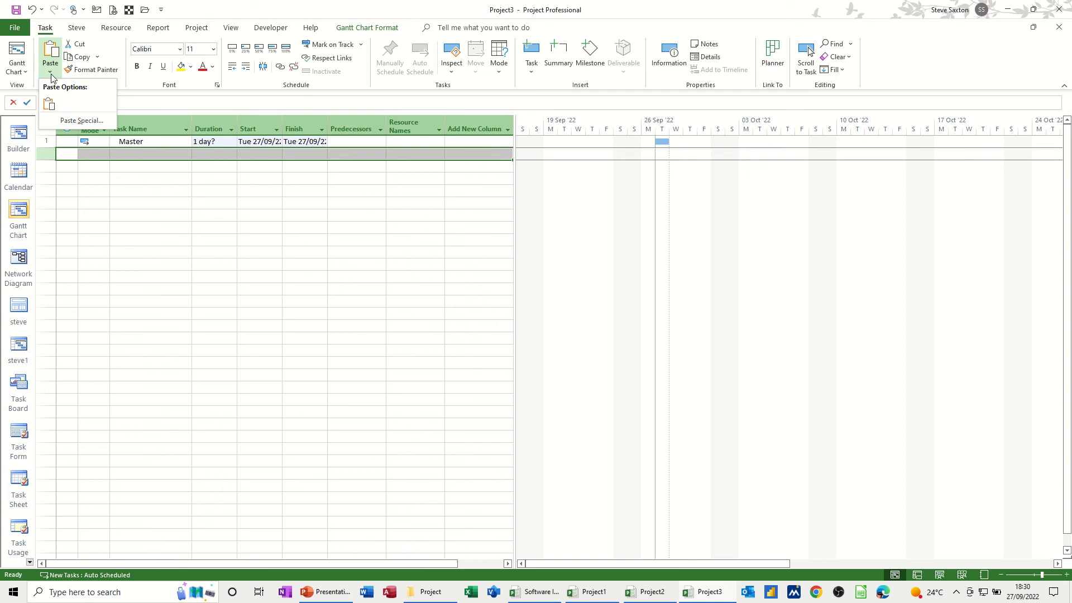
{"action": "left_click", "coordinate": [81, 120]}
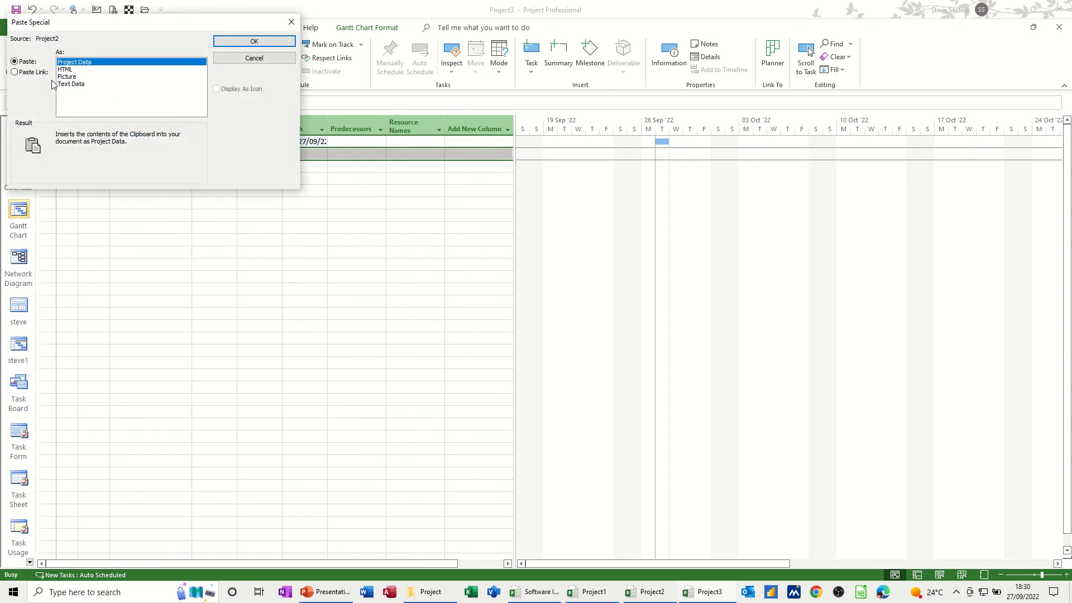
{"action": "left_click", "coordinate": [254, 41]}
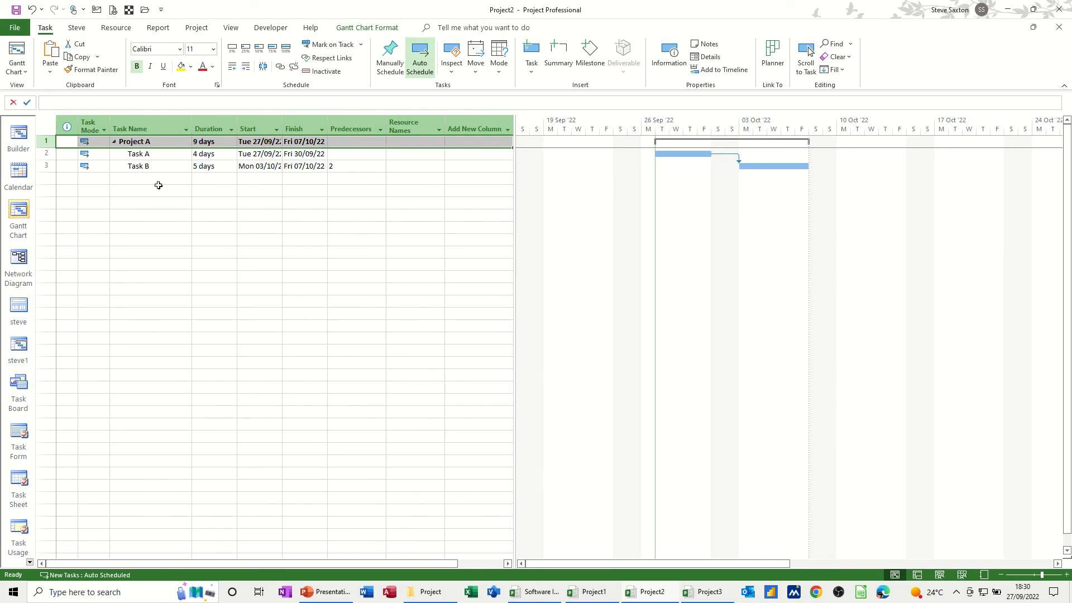
Work in Project2's Project A rows to link the summary row and make Task B 56 days
{"action": "left_click", "coordinate": [206, 166]}
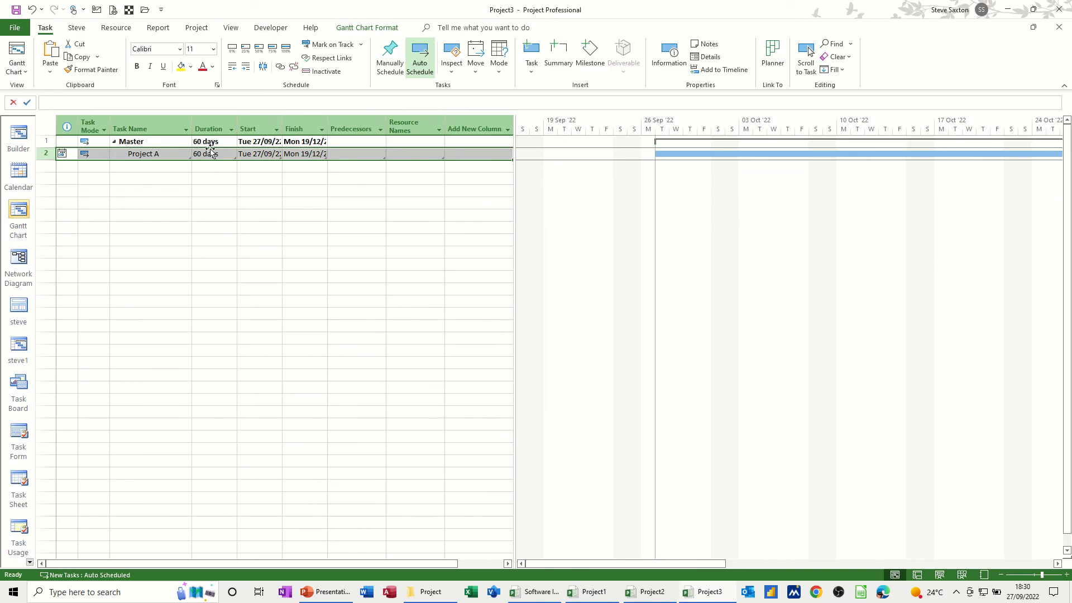
{"action": "left_click", "coordinate": [150, 177]}
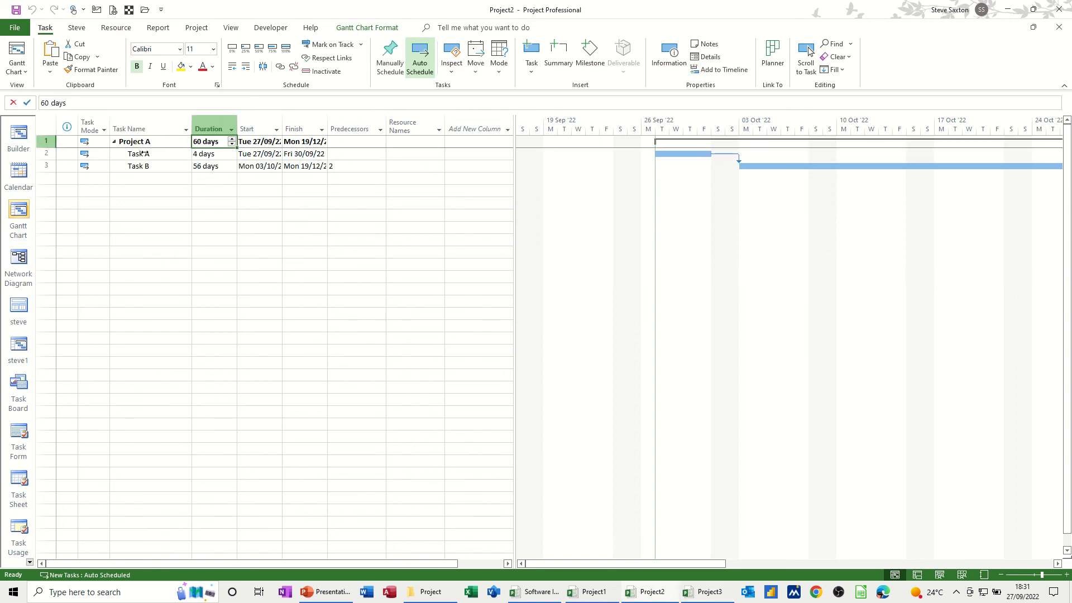
{"action": "mouse_move", "coordinate": [112, 185]}
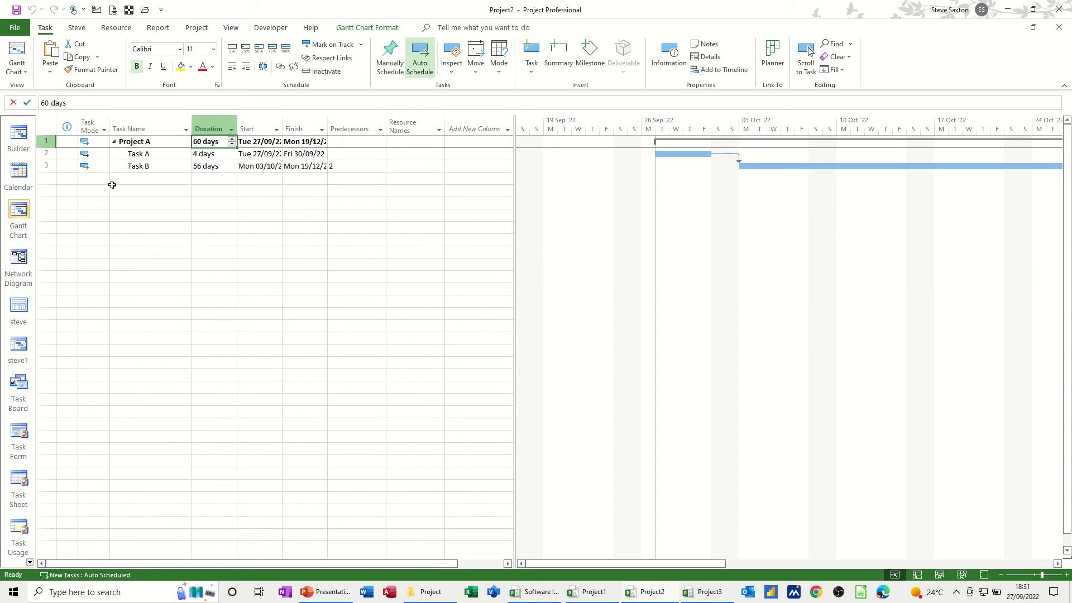
{"action": "mouse_move", "coordinate": [506, 501]}
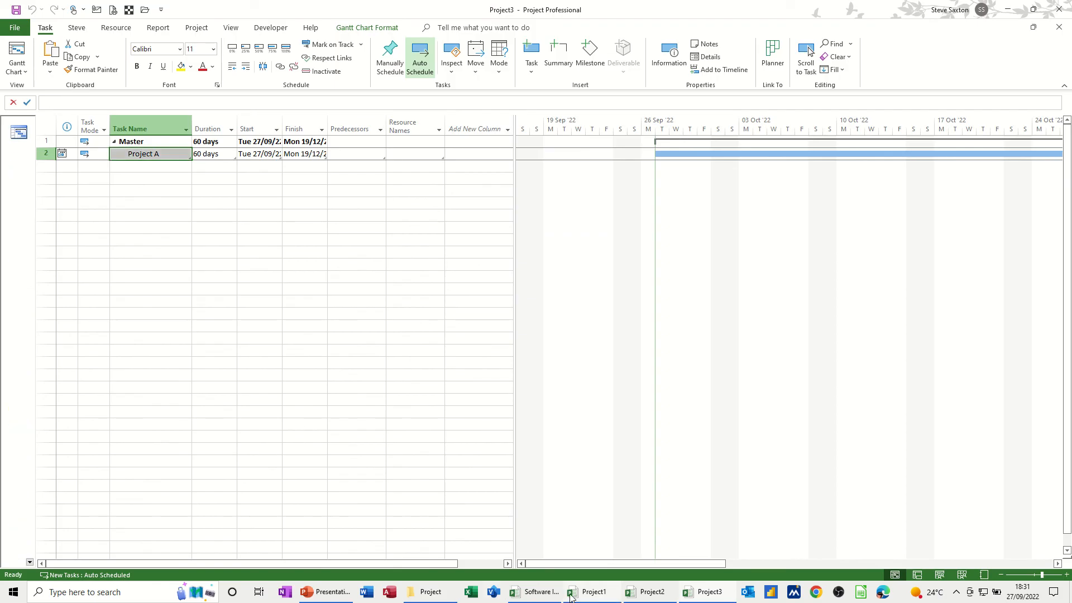
Go to Project1 and expand Software Implementation 2022 to show its room tasks and milestones
{"action": "left_click", "coordinate": [592, 592]}
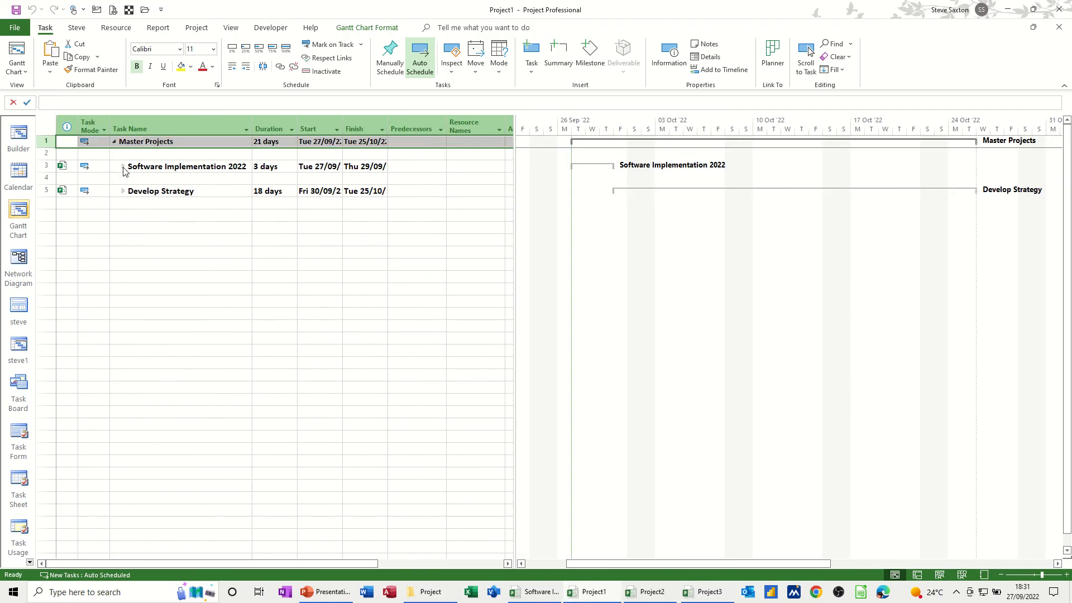
{"action": "left_click", "coordinate": [122, 167]}
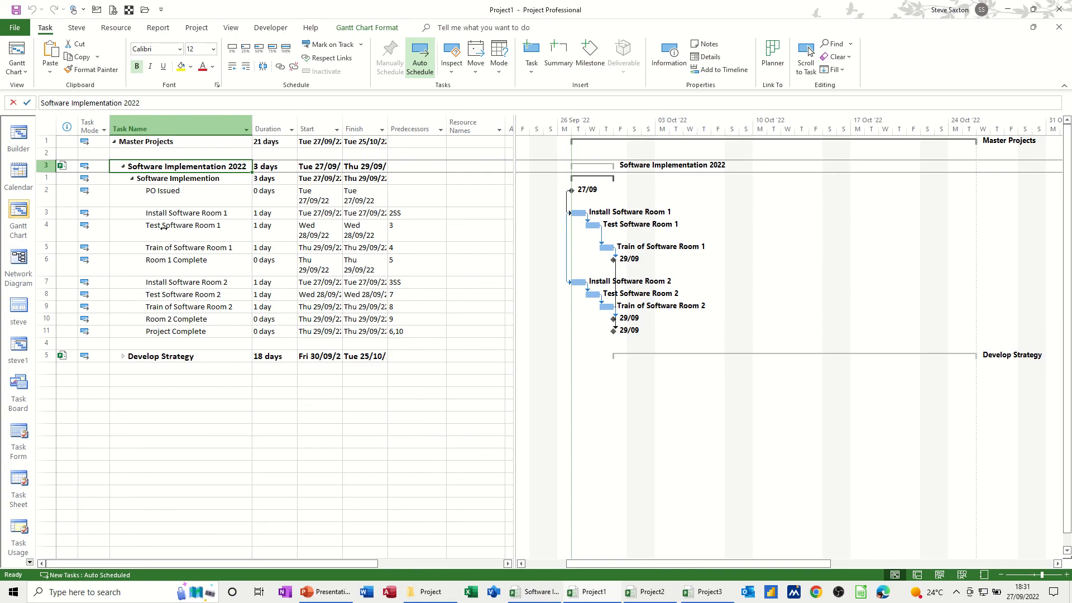
{"action": "mouse_move", "coordinate": [128, 257]}
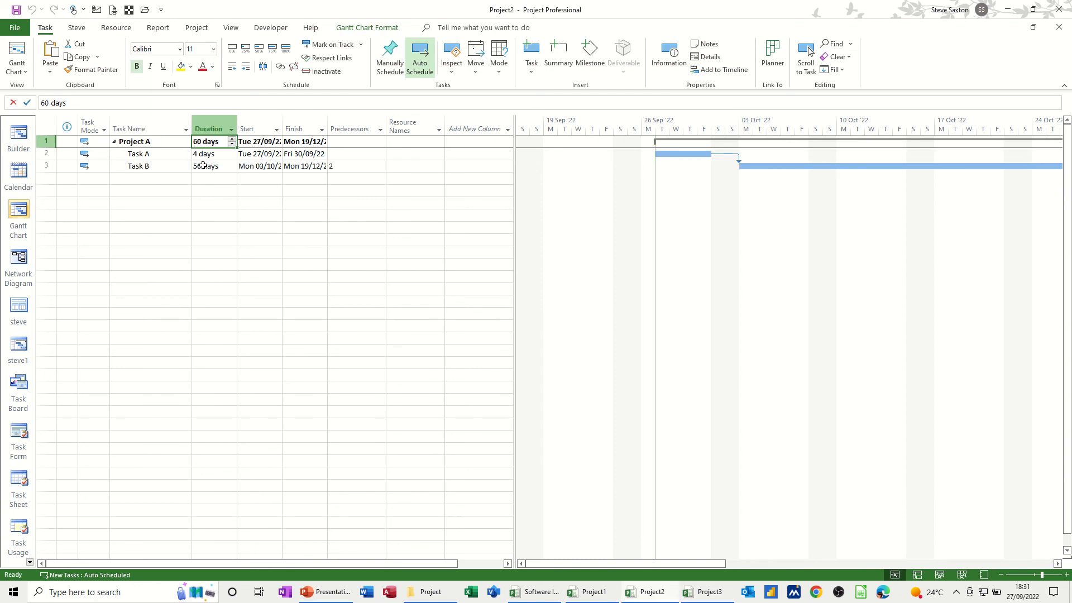
Set Task B to 8 days, then view Project3 where linked Project A shows 12 days
{"action": "type", "text": "8"}
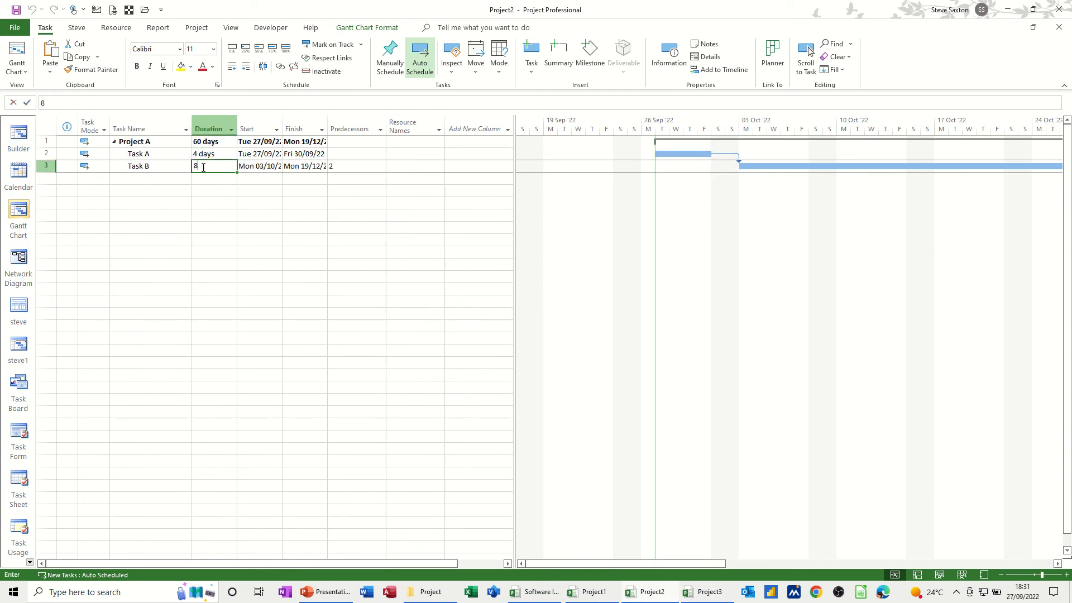
{"action": "key", "text": "Enter"}
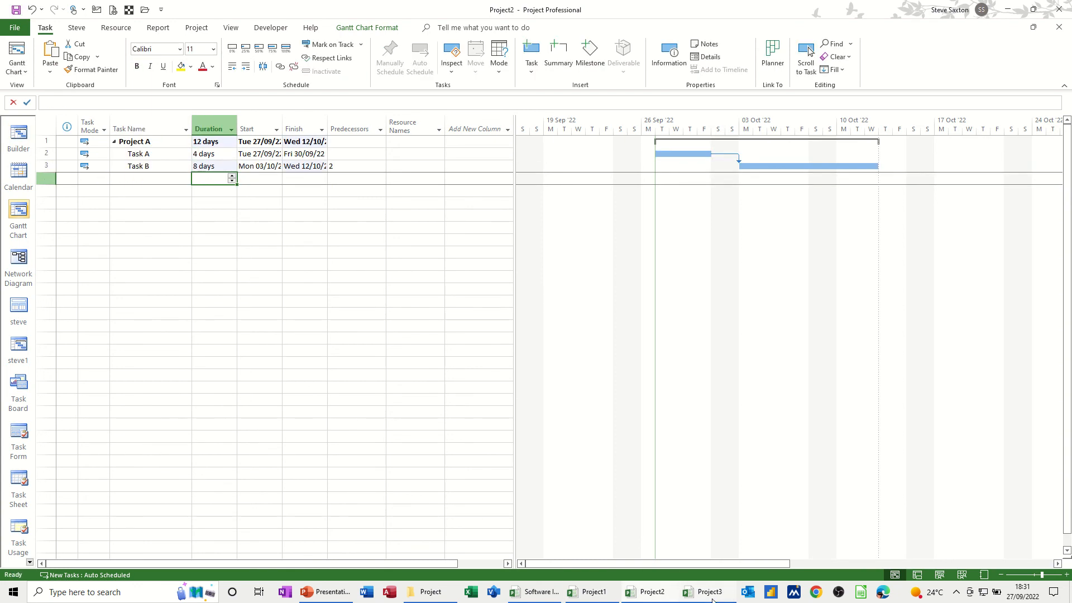
{"action": "left_click", "coordinate": [708, 591]}
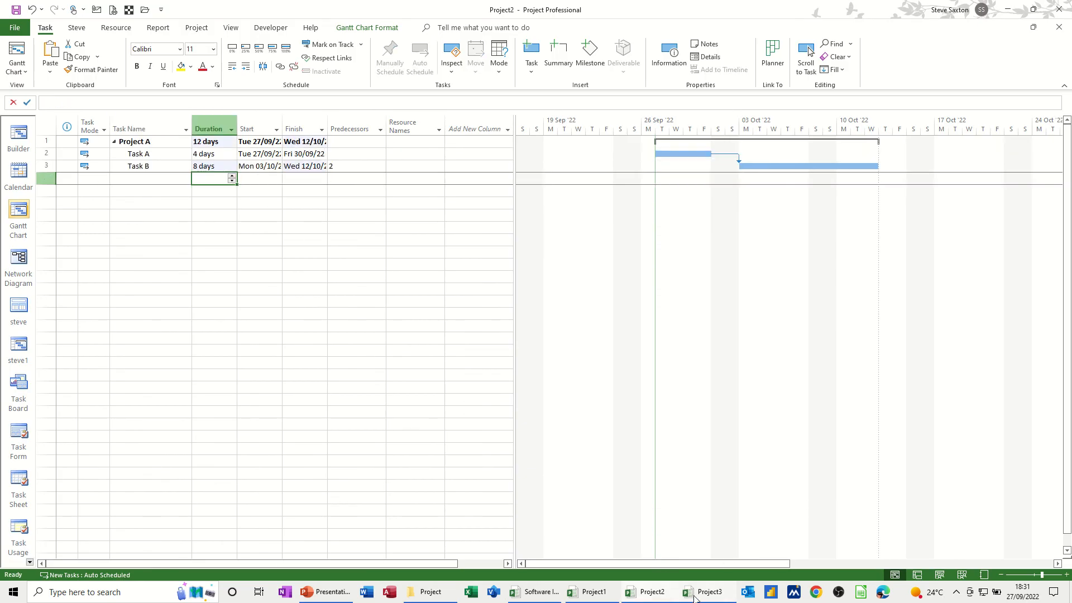
{"action": "left_click", "coordinate": [708, 592]}
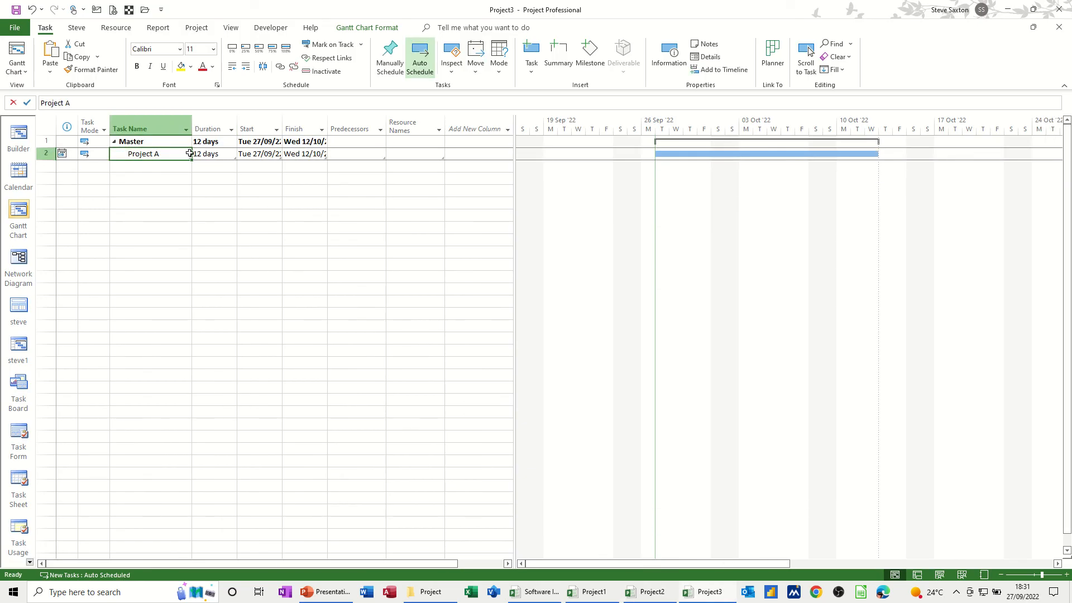